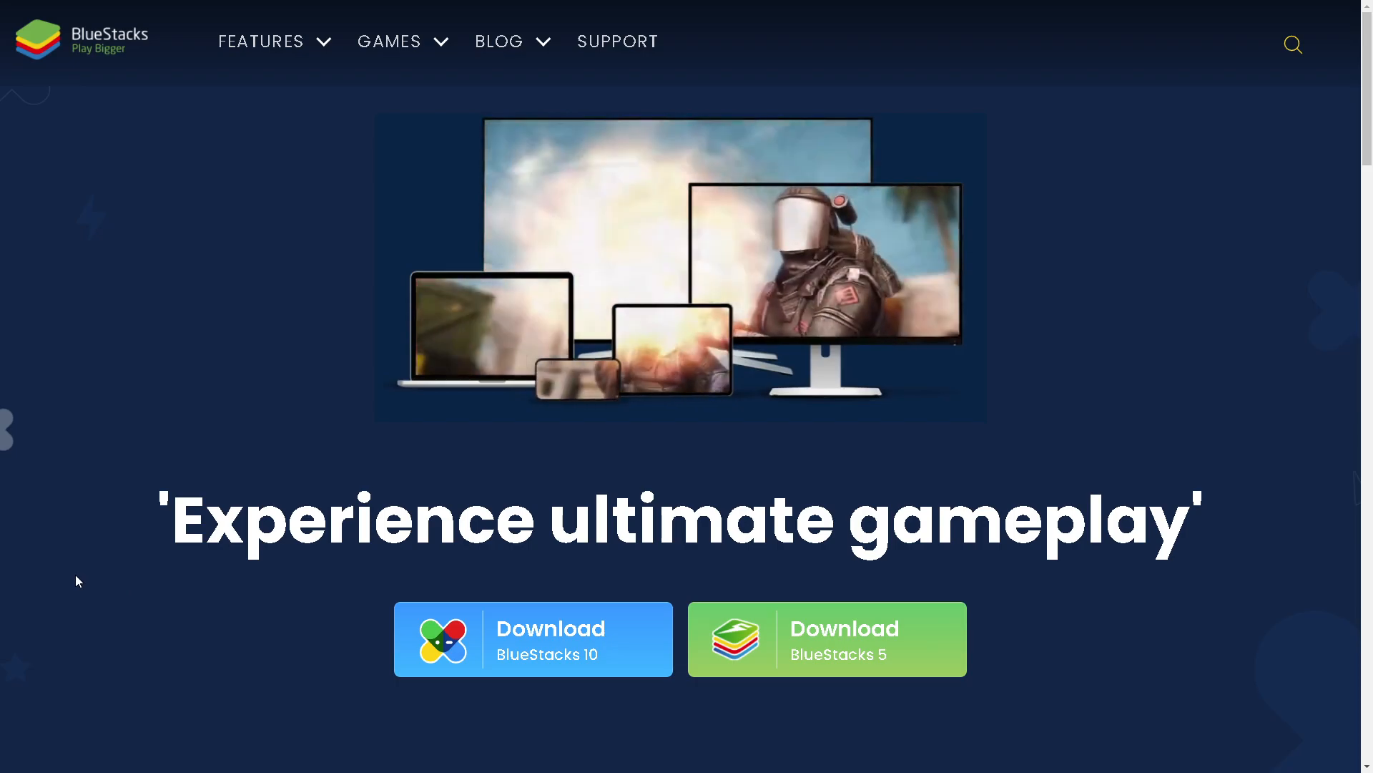
- Scroll to the BlueStacks 5 Windows builds list: Nougat 32-bit, Nougat 64-bit, Pie 64-bit
scroll(down, 3)
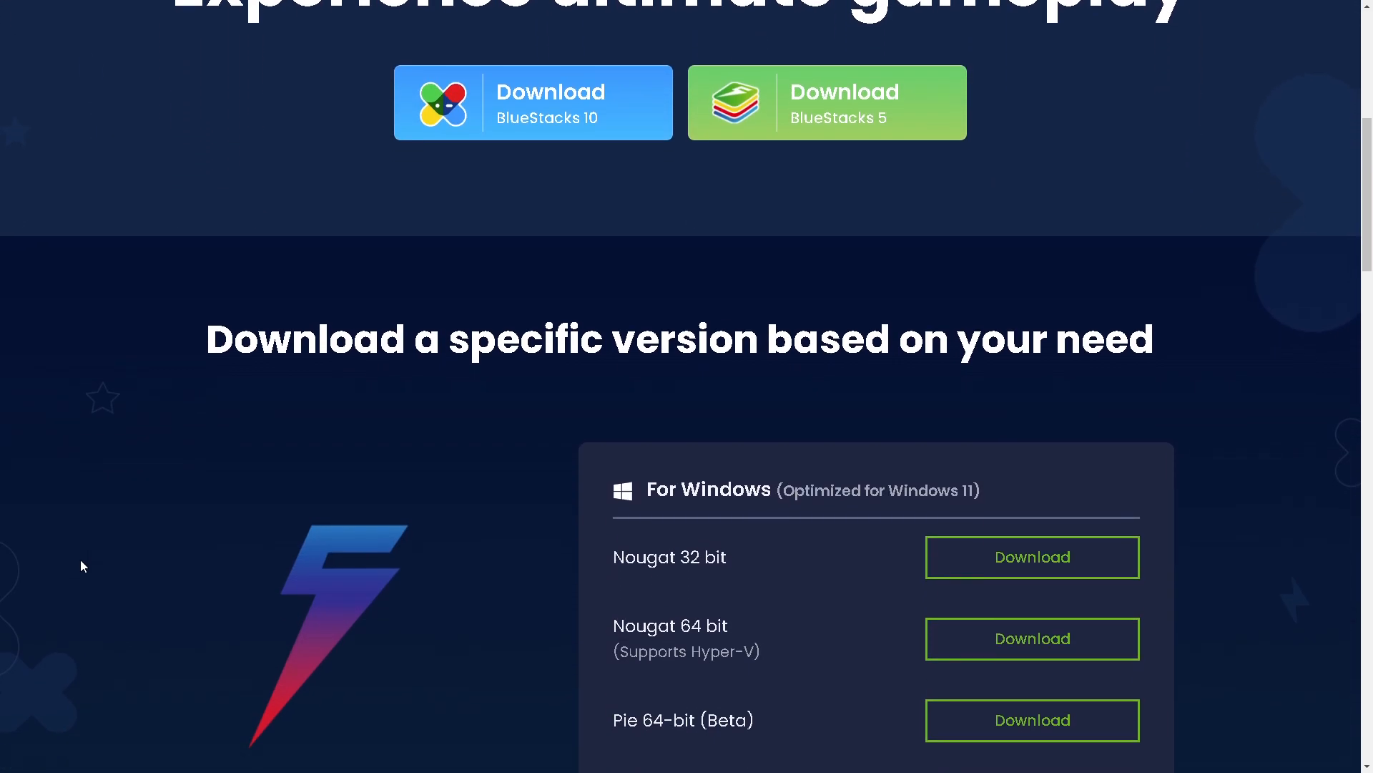
scroll(down, 3)
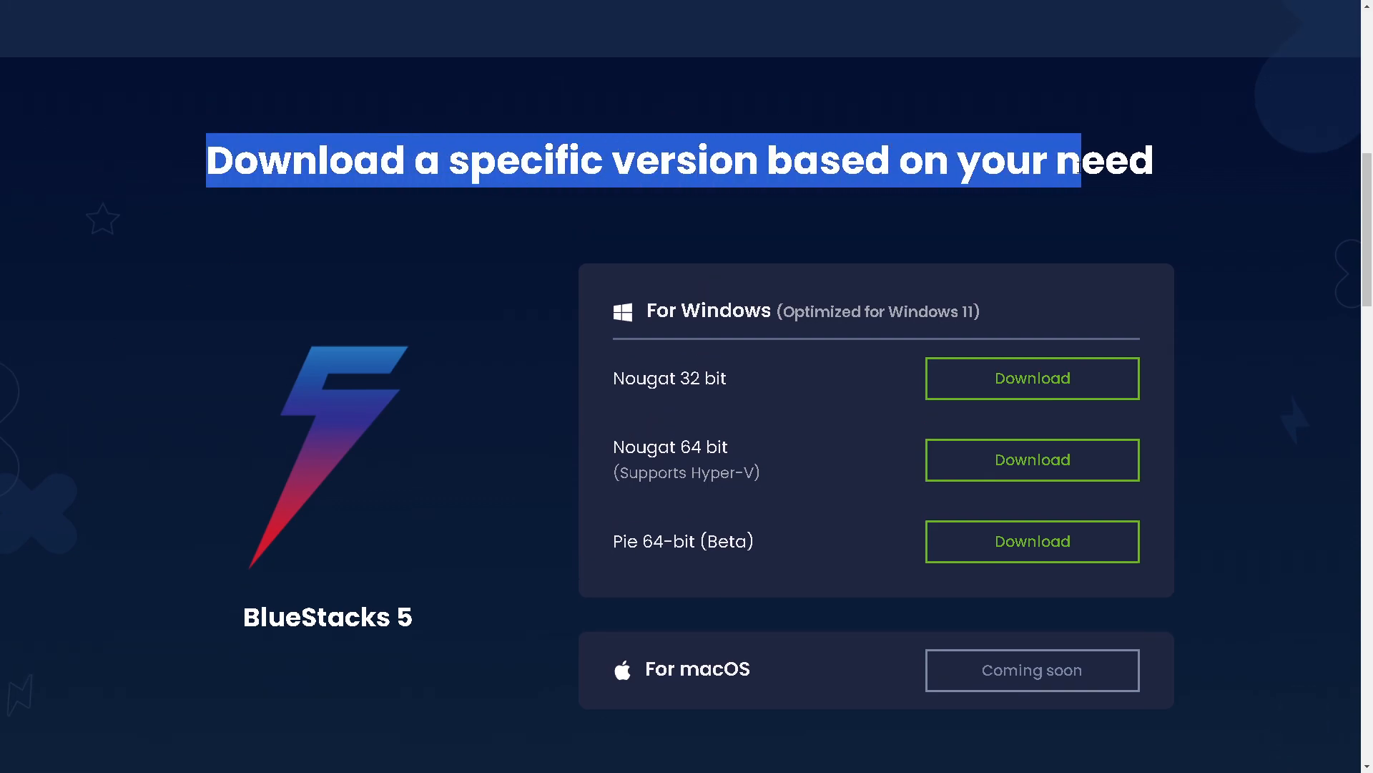
click(616, 420)
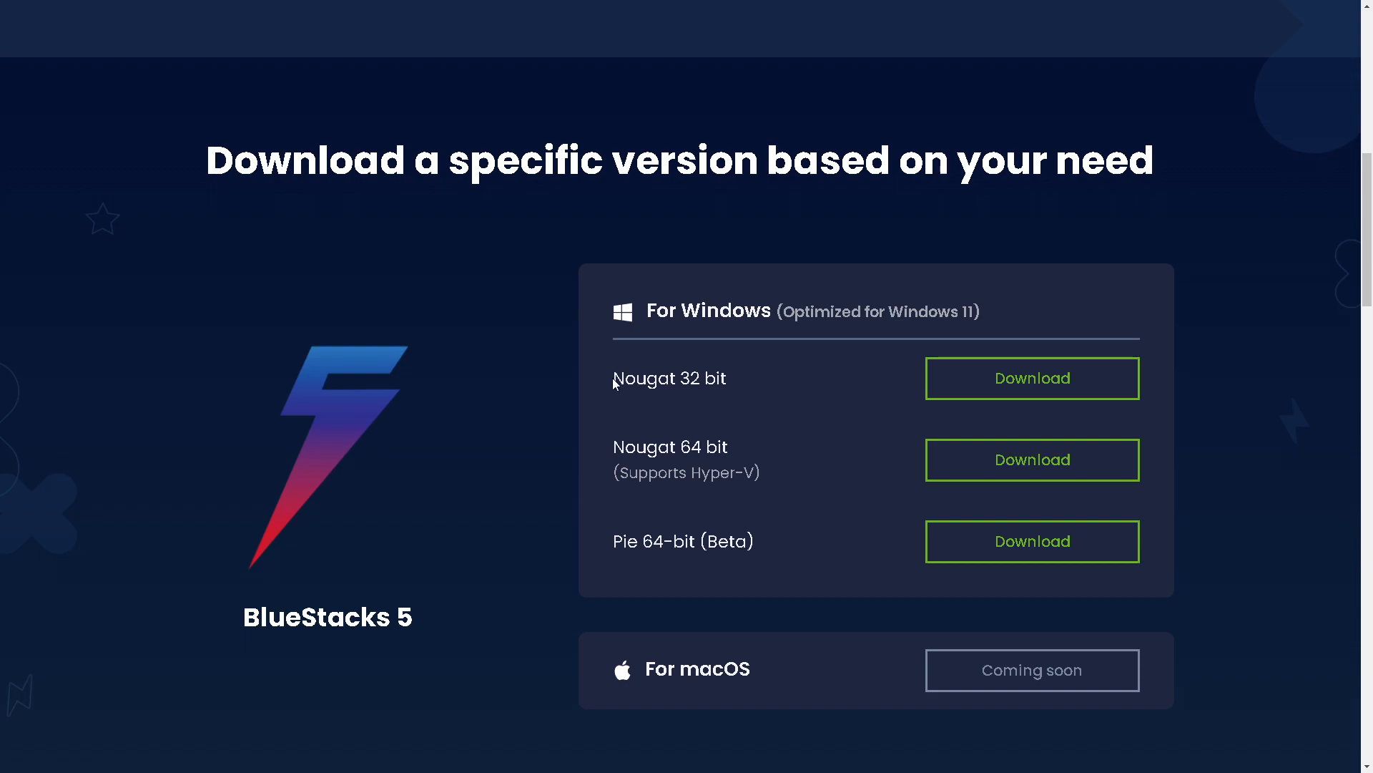
double_click(629, 378)
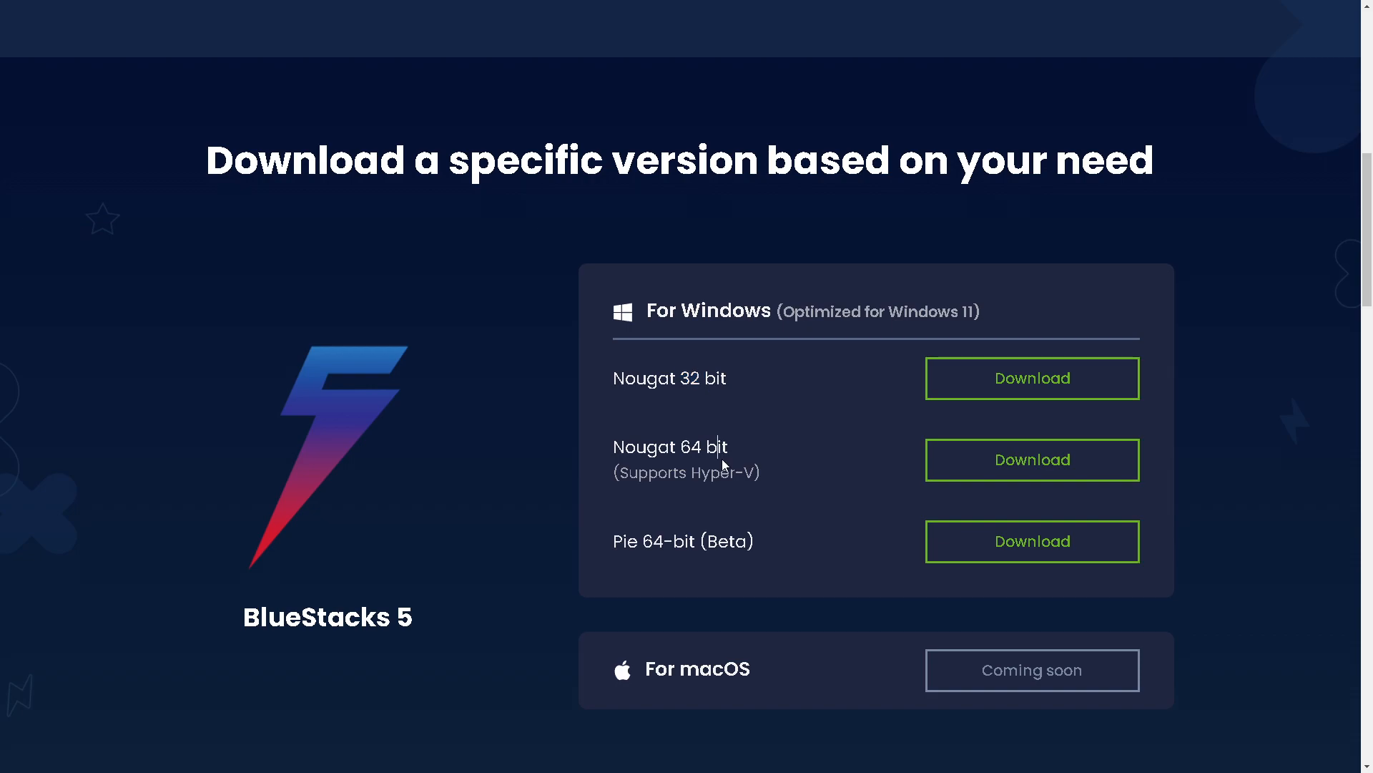
mouse_move(612, 454)
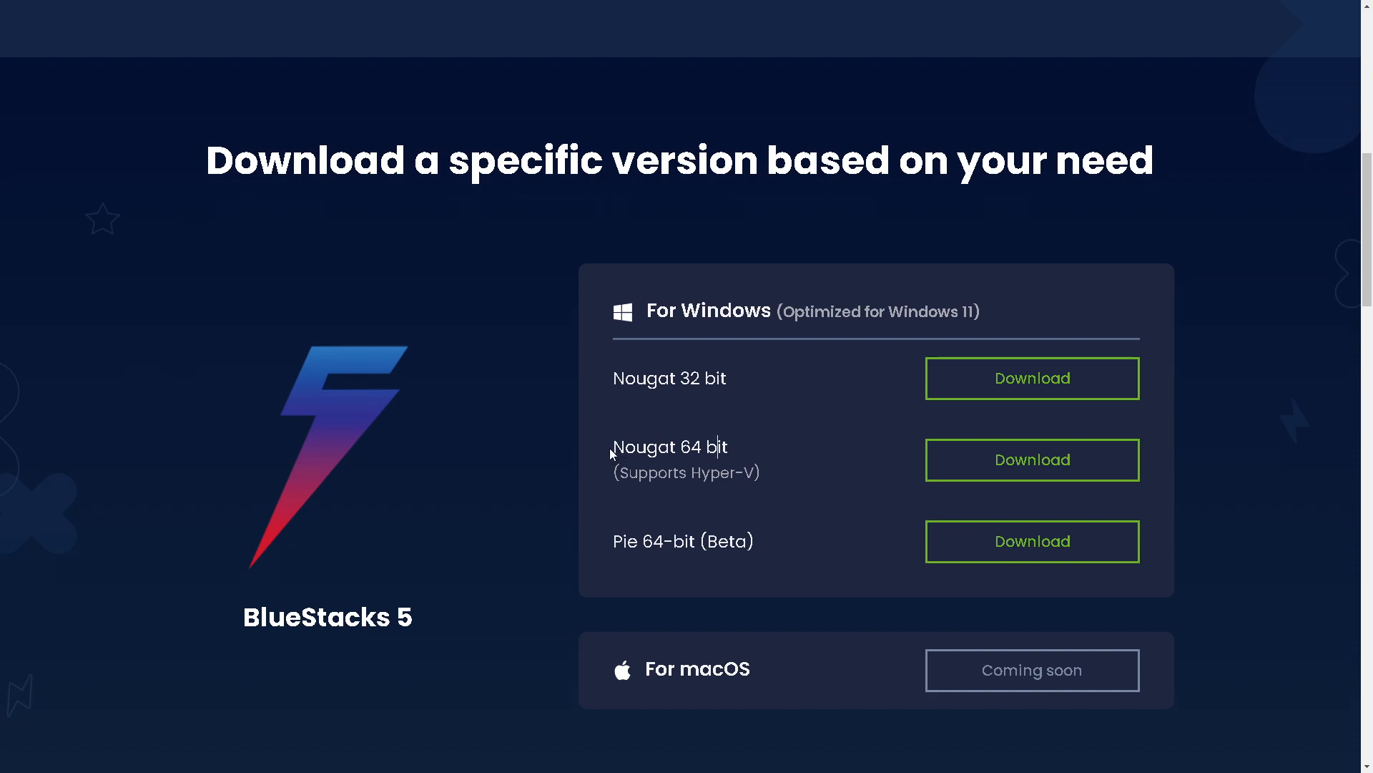
double_click(668, 377)
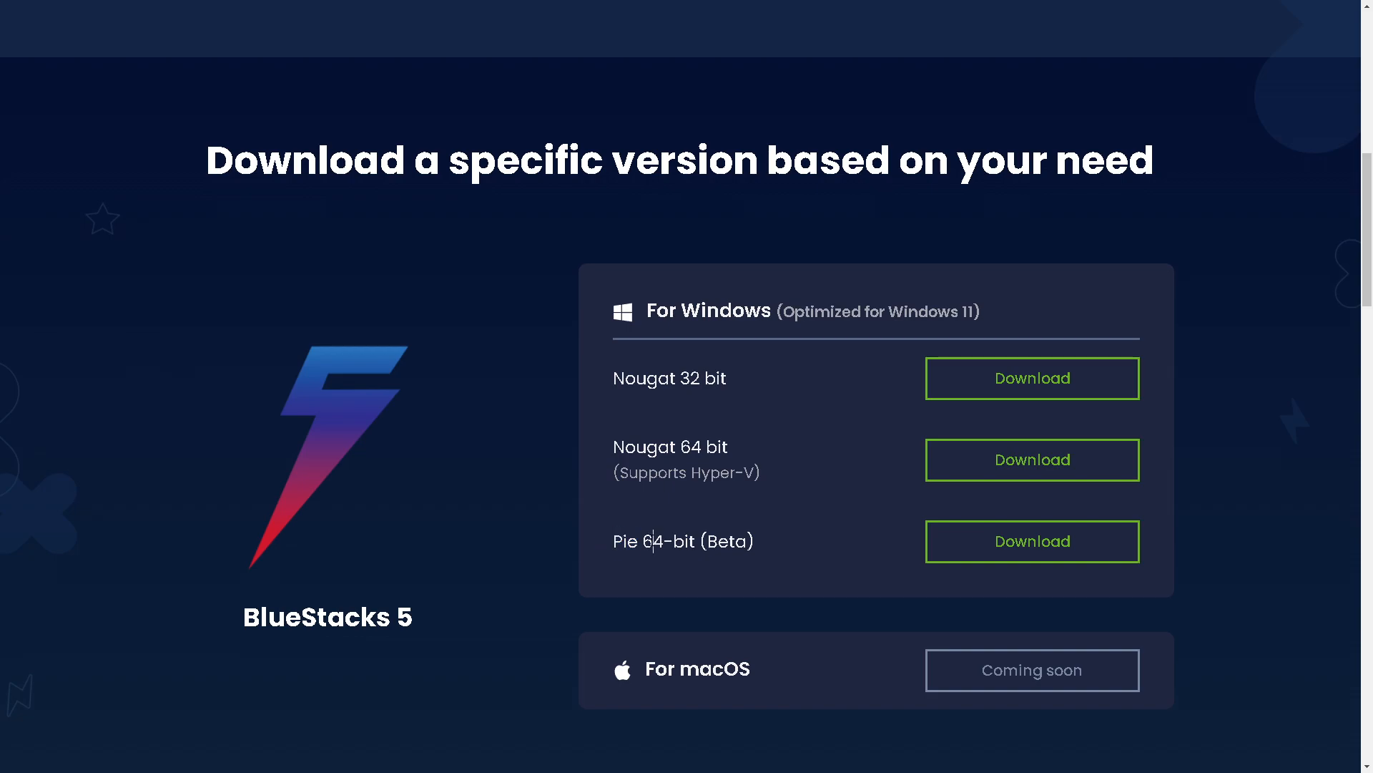
double_click(728, 541)
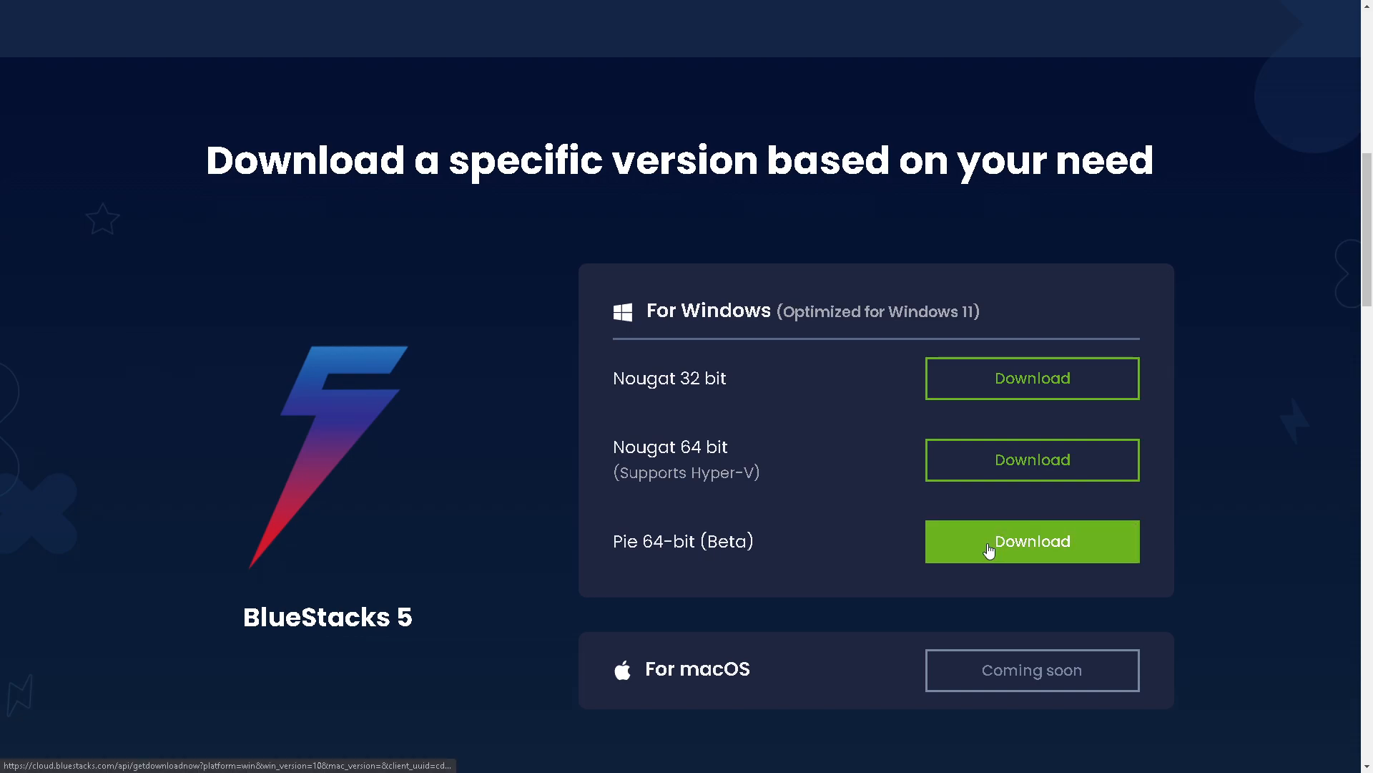
- Download the Pie 64-bit (Beta) installer and run BlueStacksInstaller from the download bar
click(1031, 540)
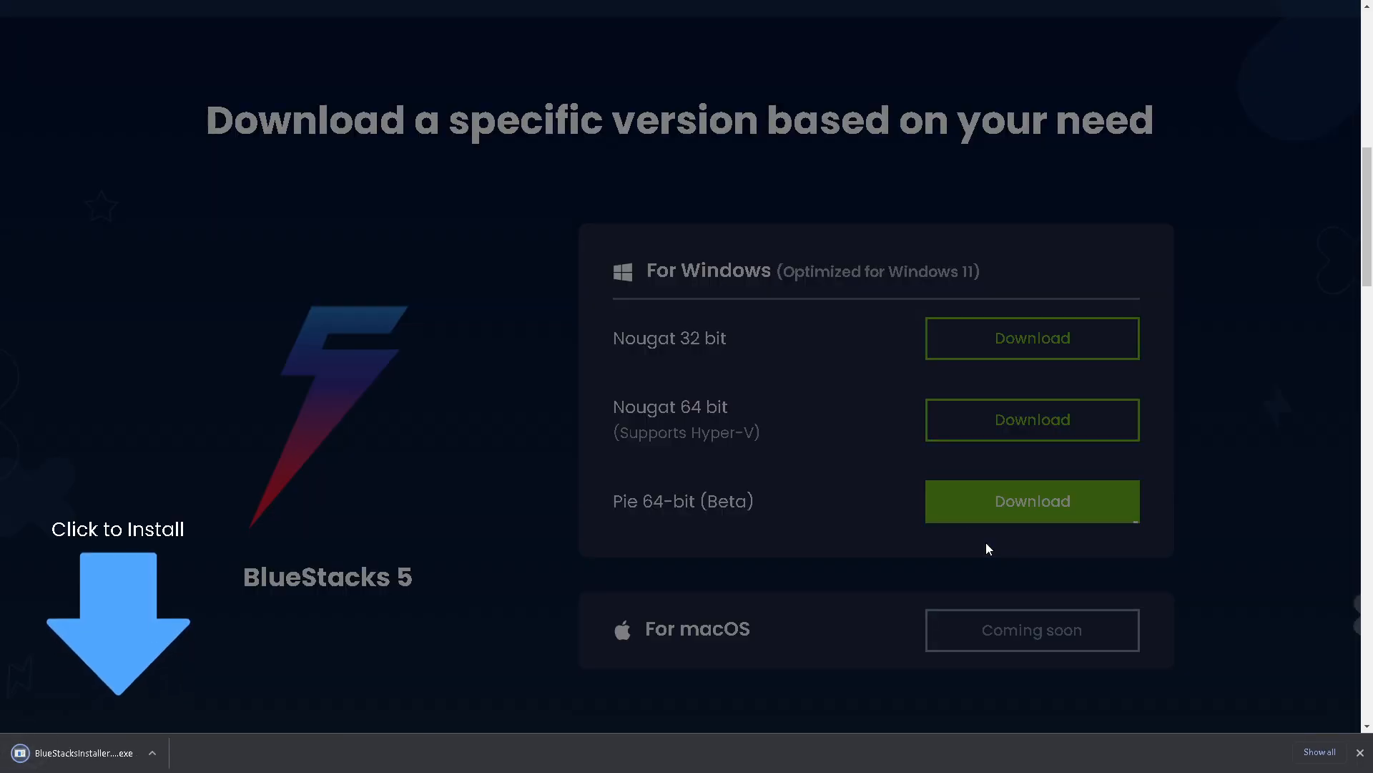
click(1031, 500)
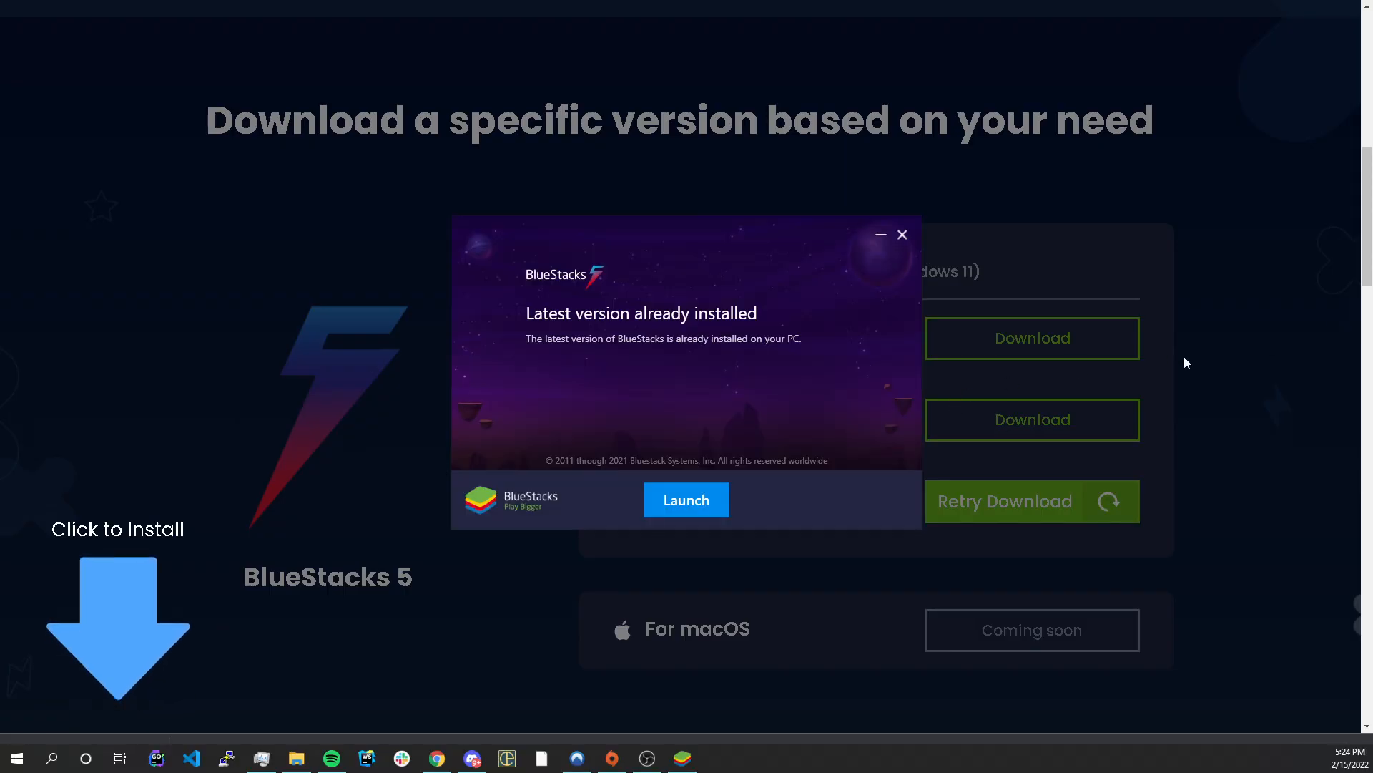
scroll(down, 3)
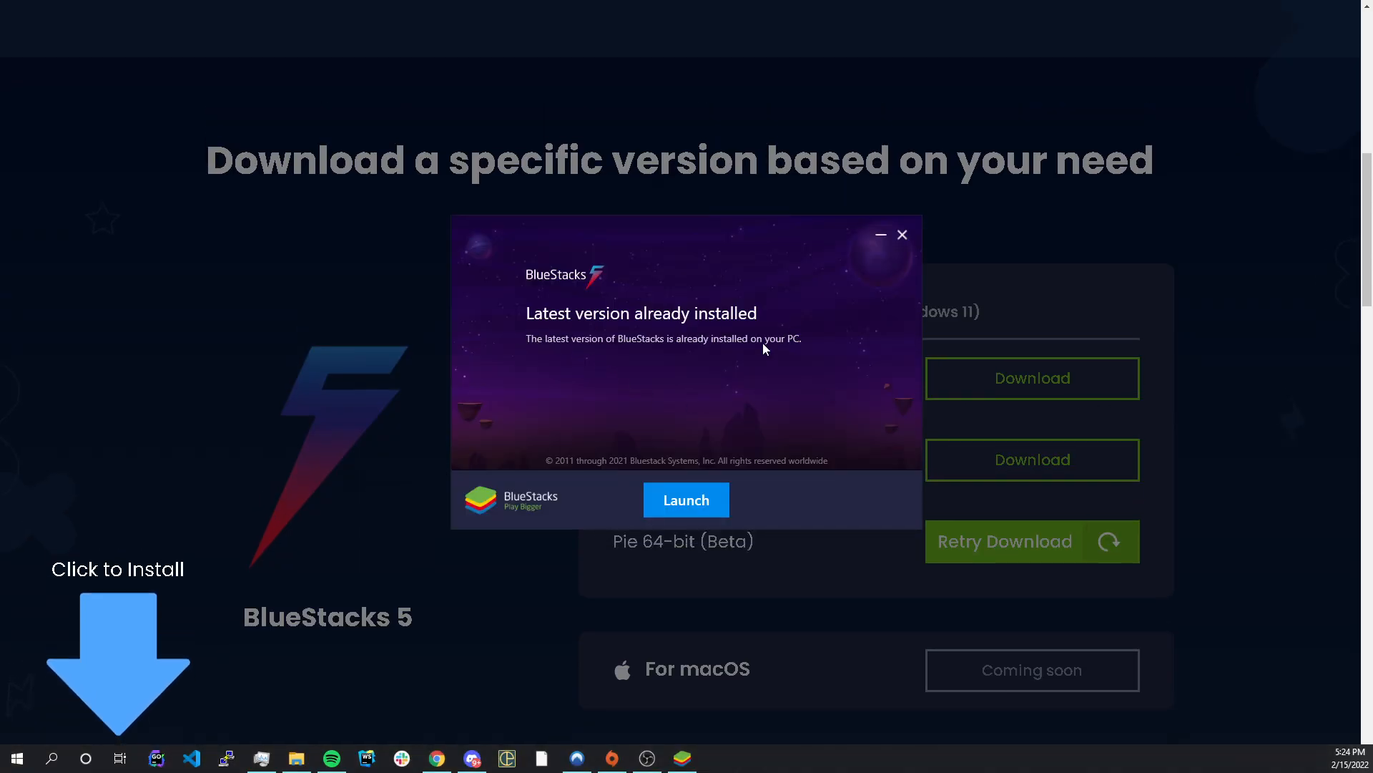
mouse_move(705, 397)
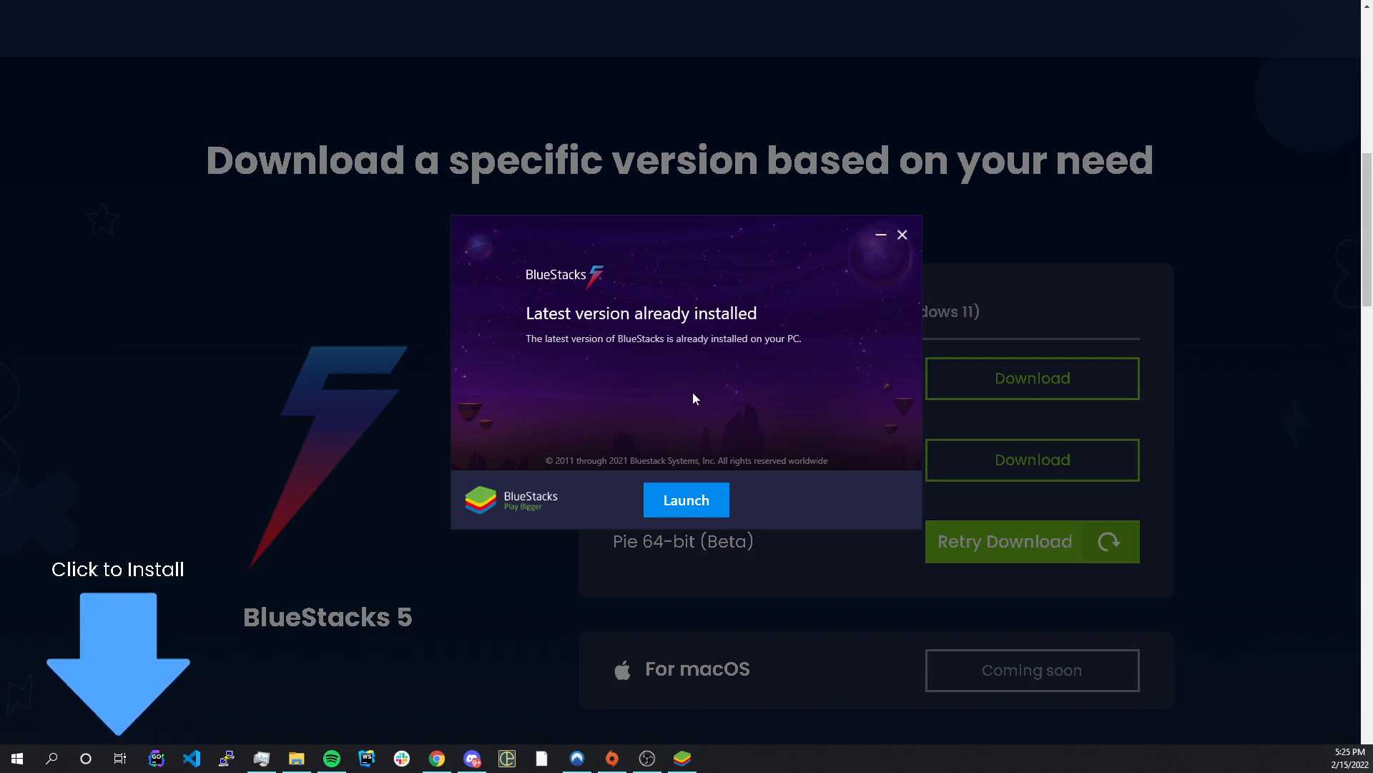
mouse_move(613, 409)
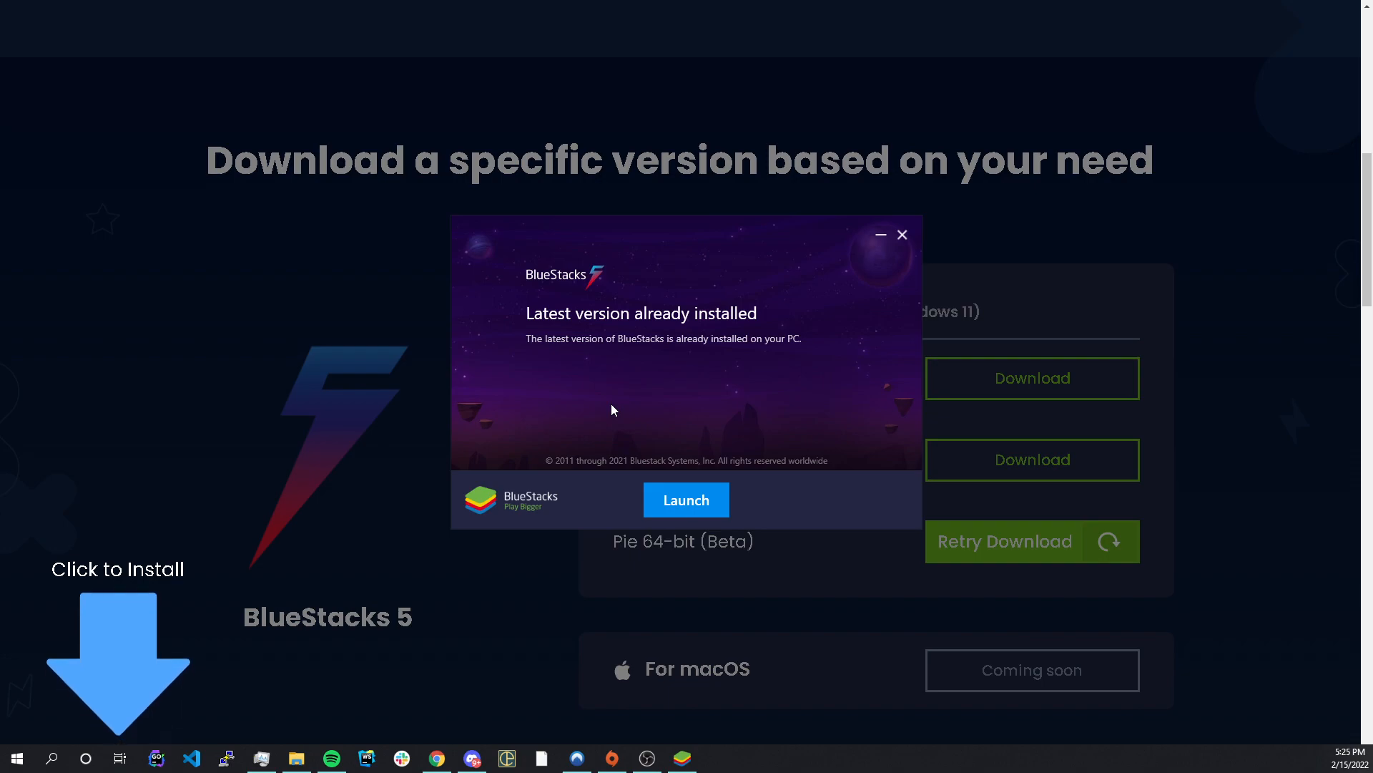
mouse_move(686, 409)
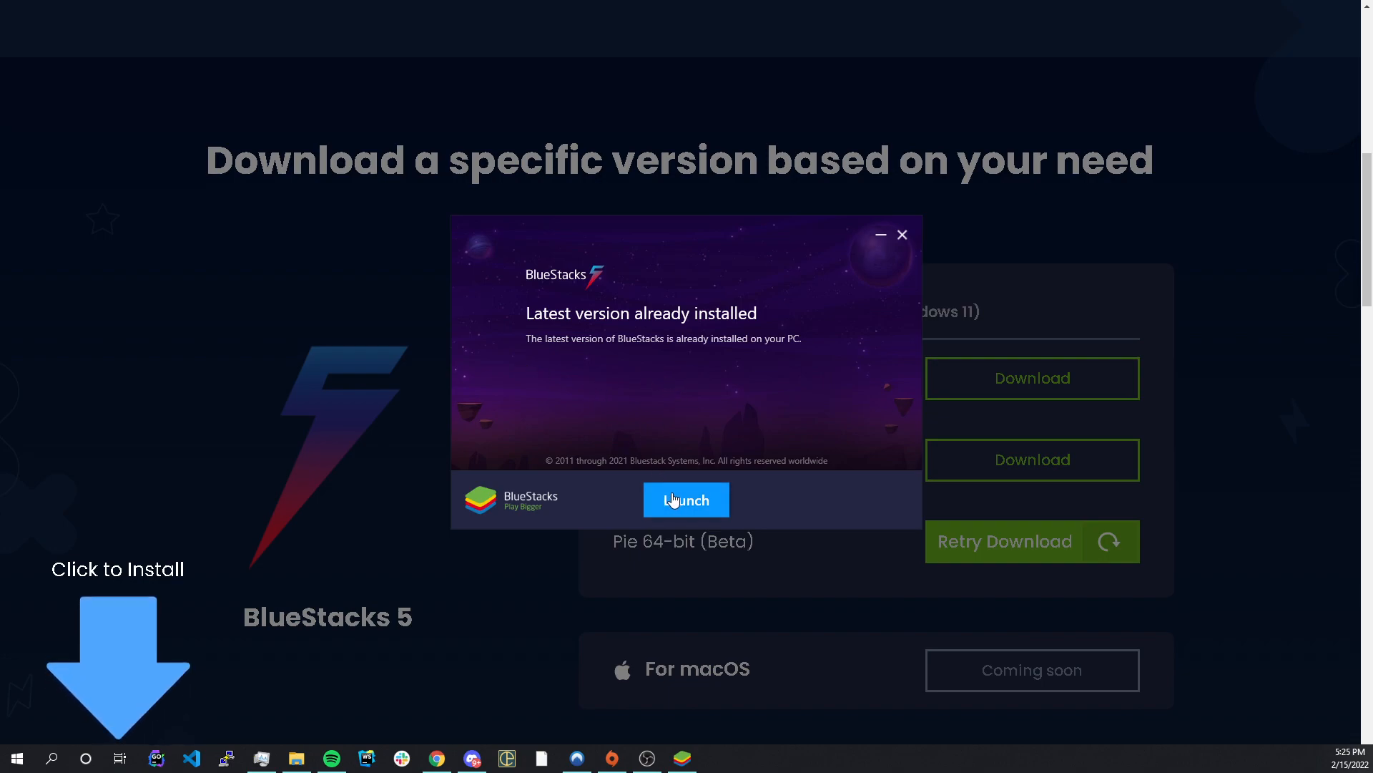
- Choose Launch in the installer's already-installed notice to start BlueStacks
click(901, 235)
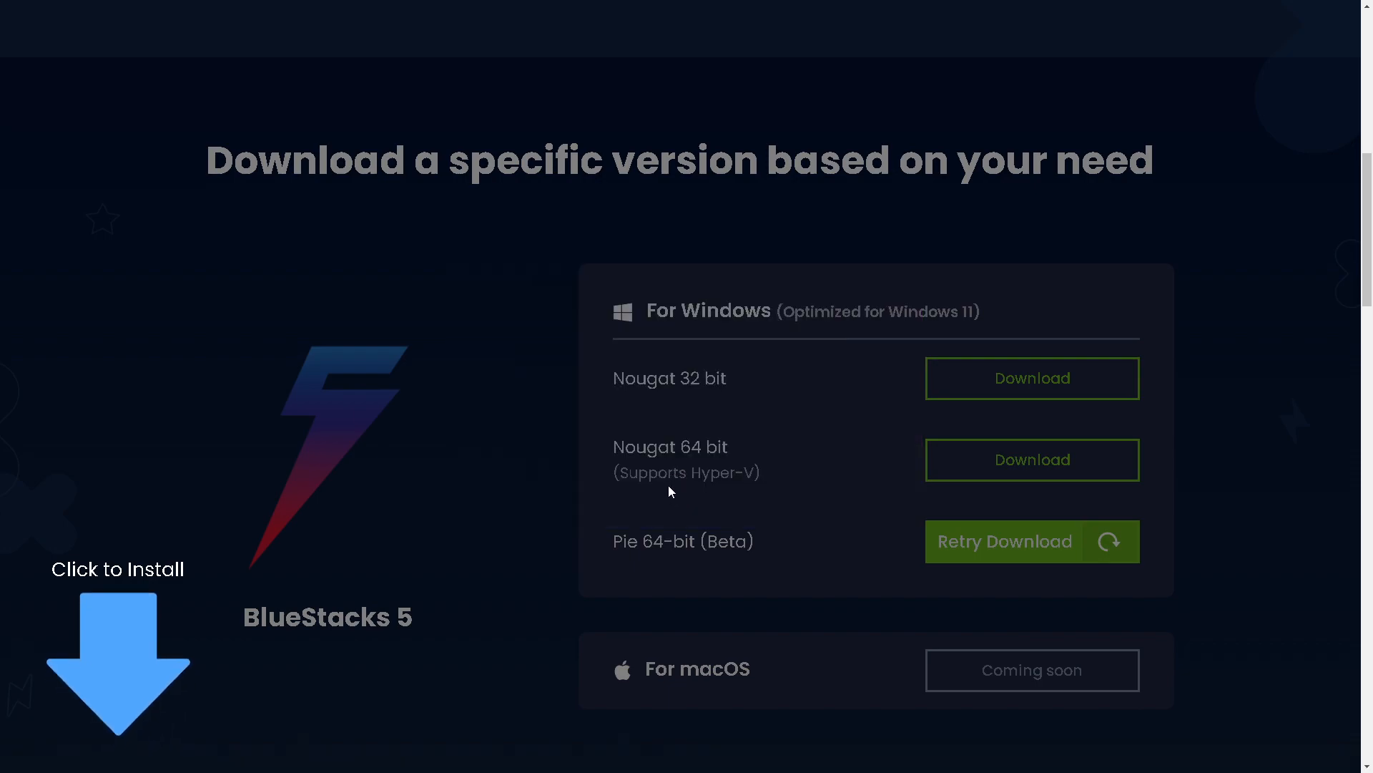
mouse_move(609, 480)
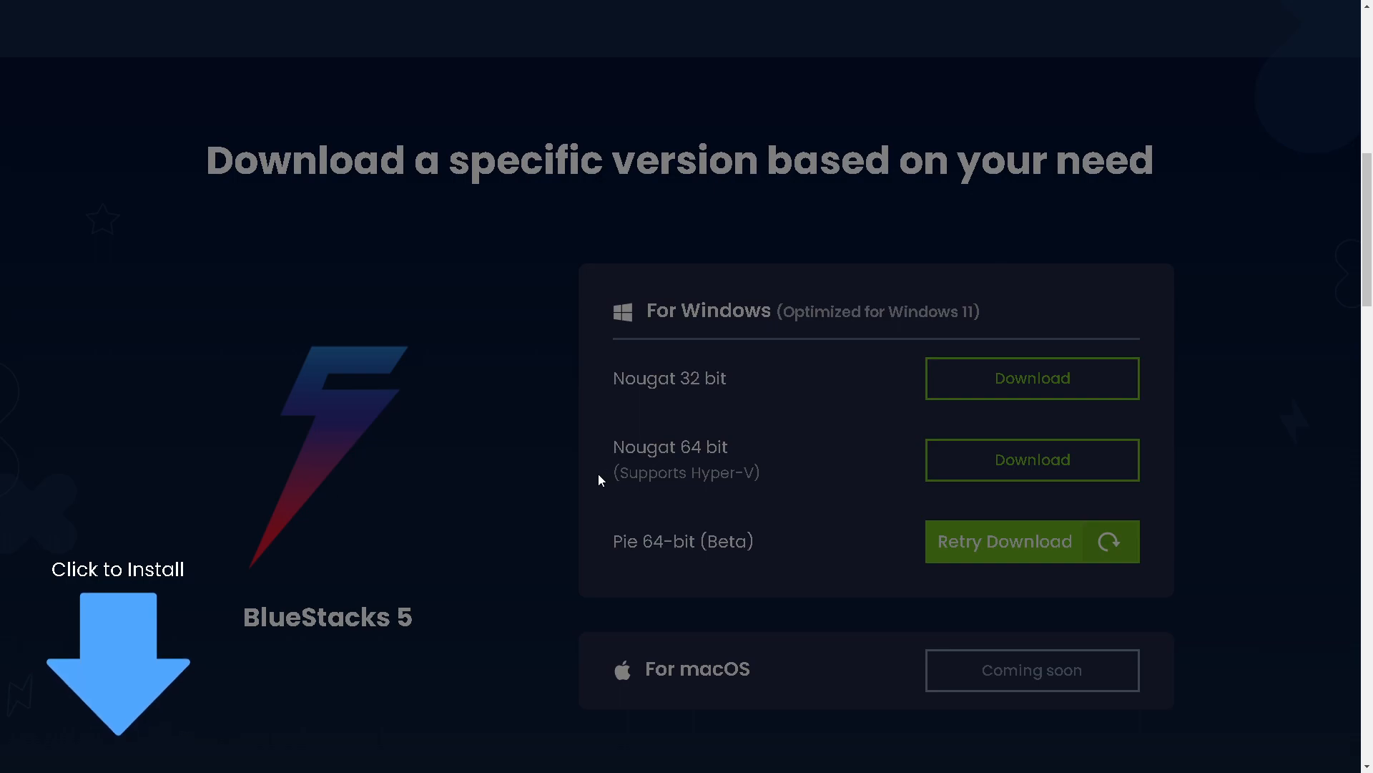
mouse_move(578, 470)
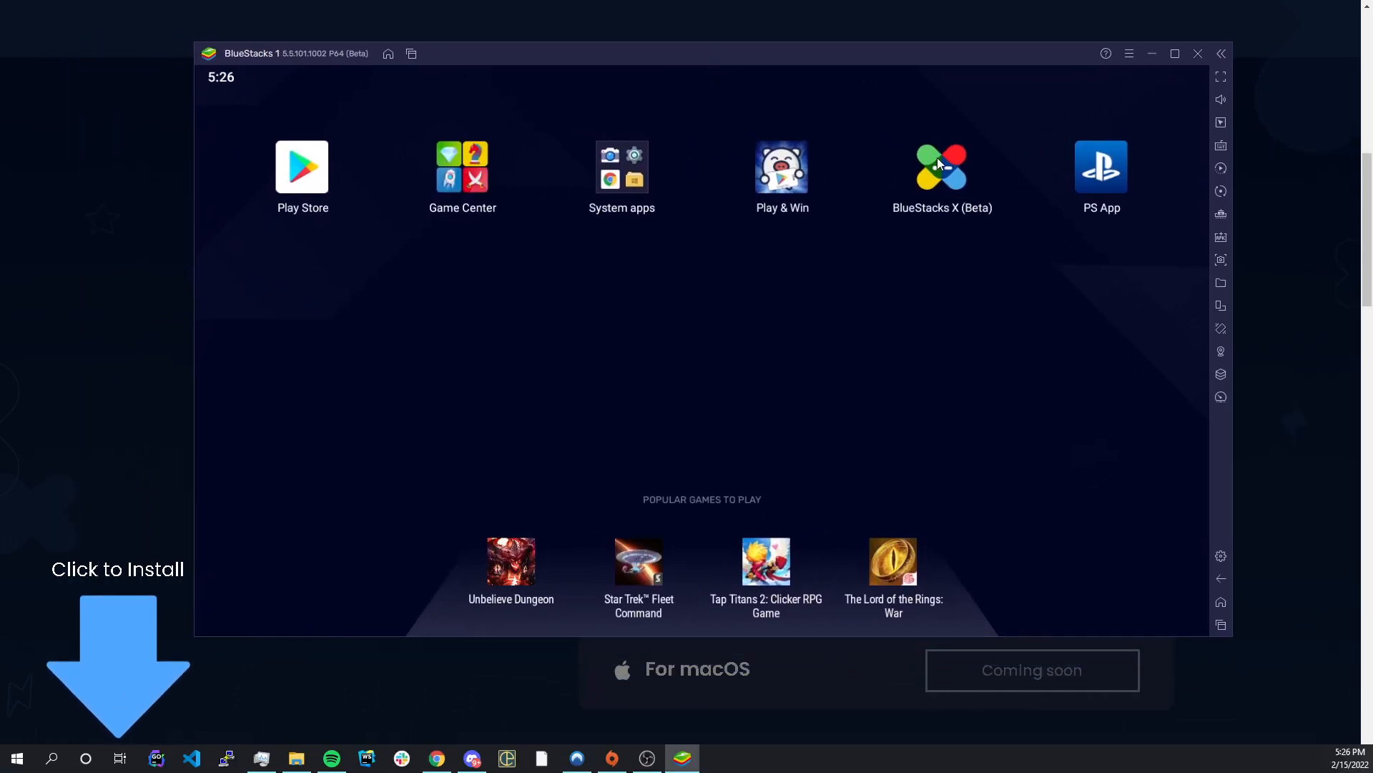
mouse_move(289, 160)
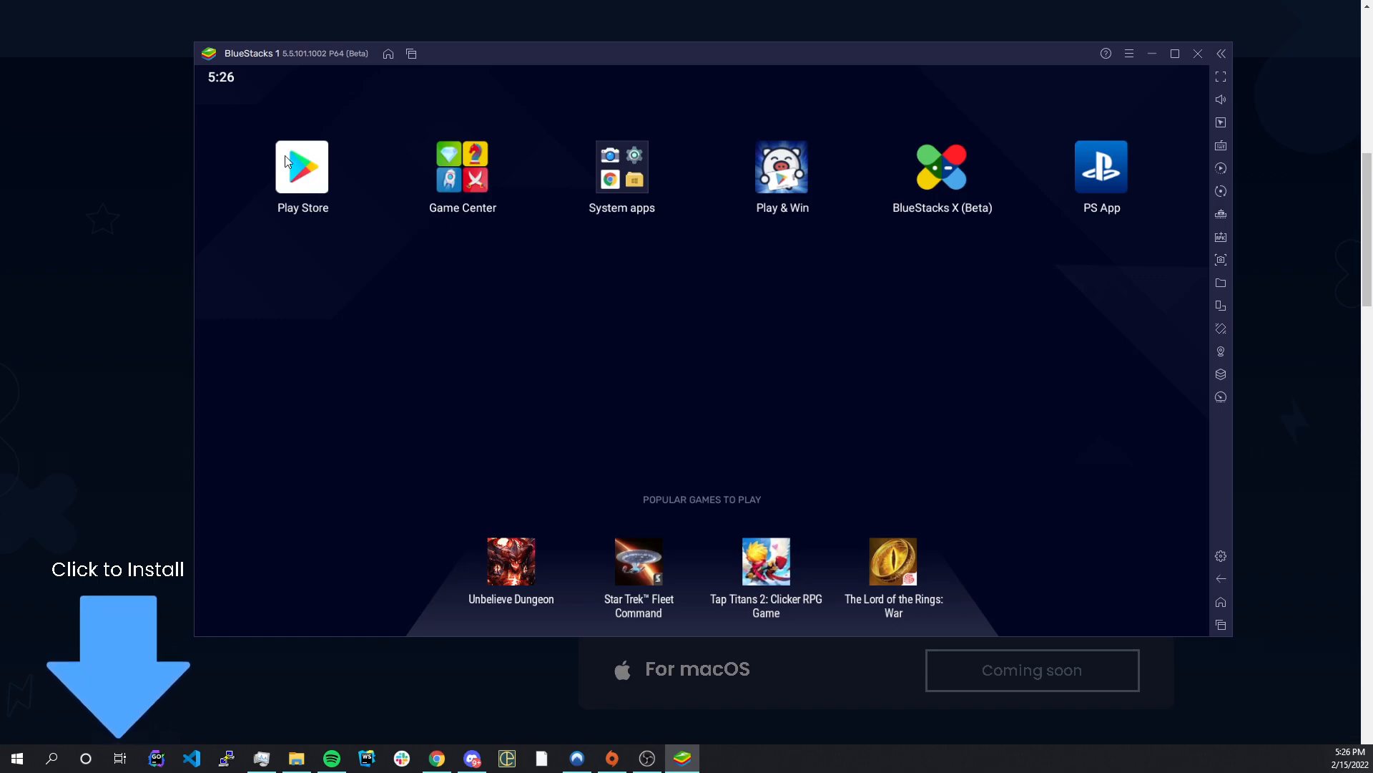
mouse_move(315, 189)
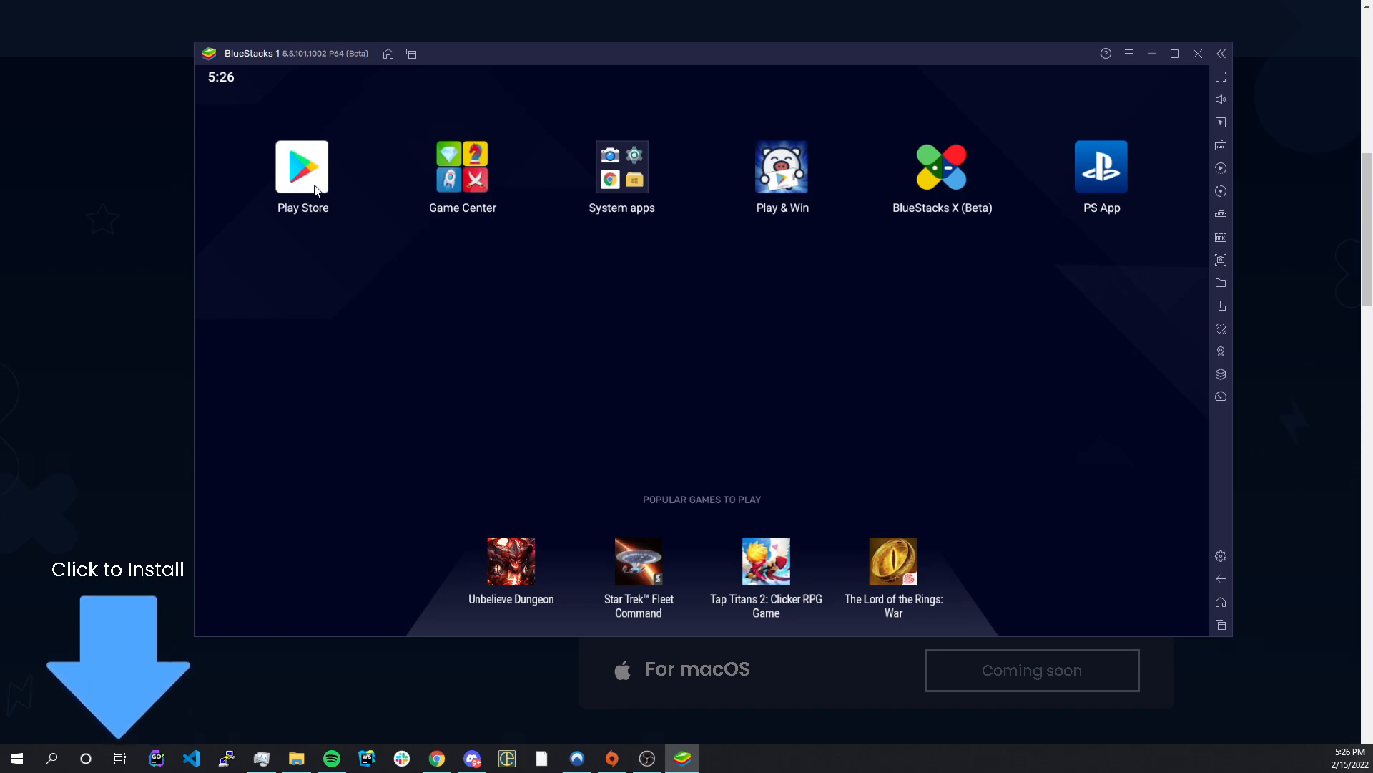
mouse_move(315, 178)
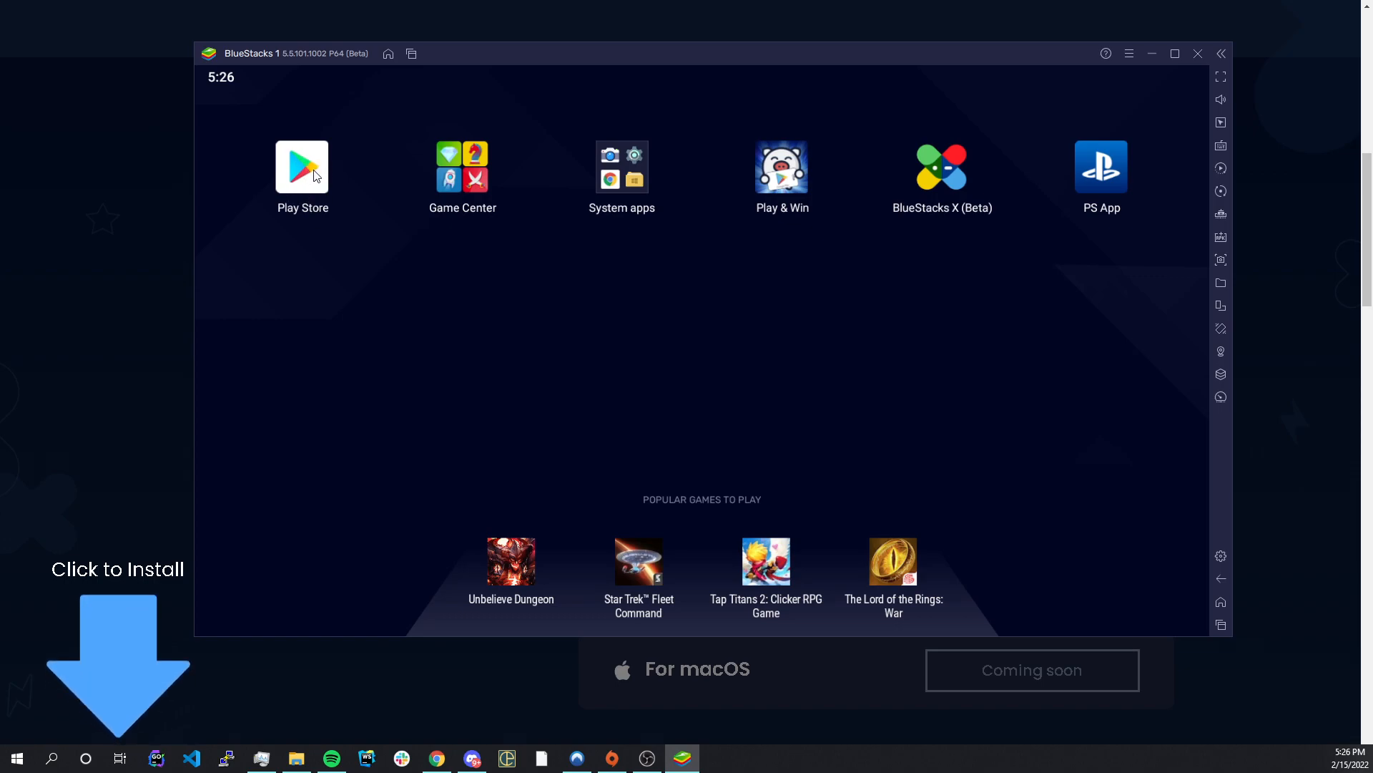
mouse_move(245, 137)
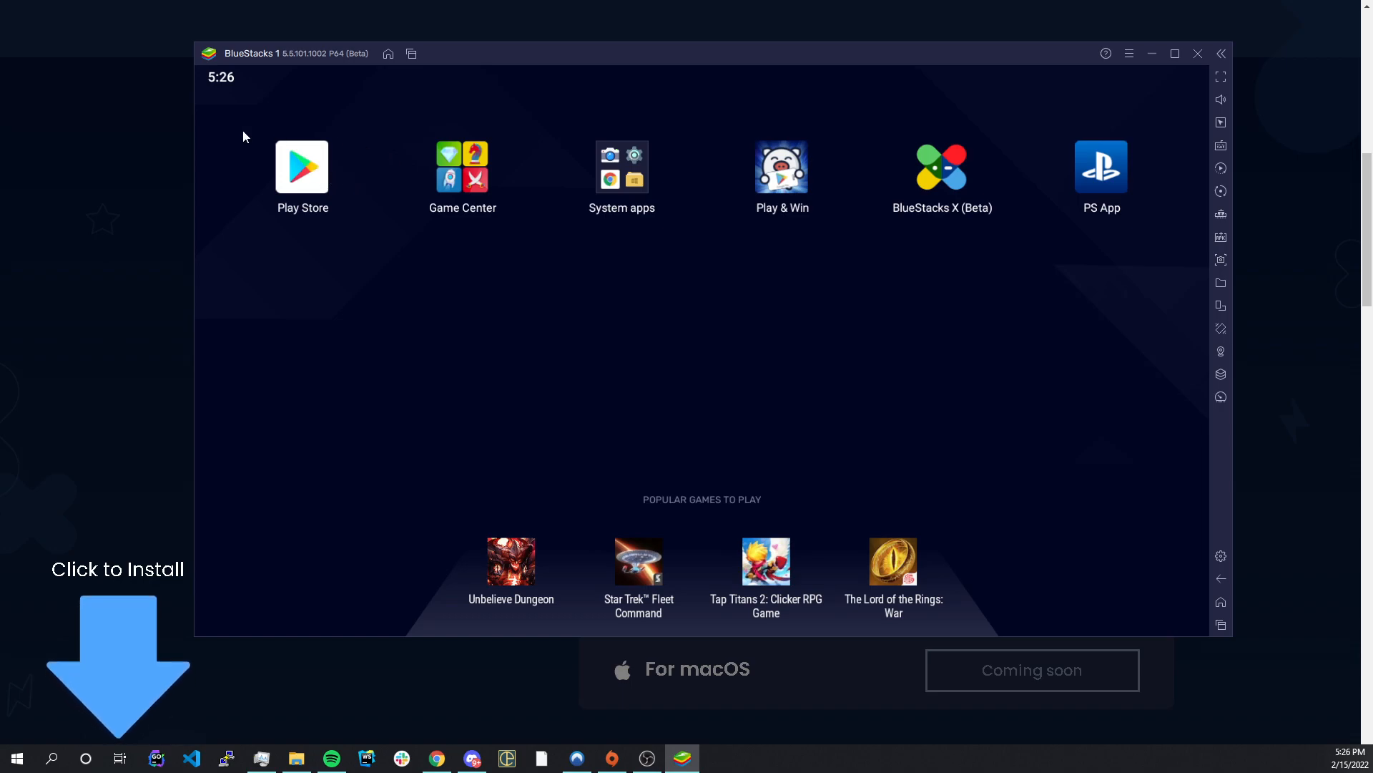
mouse_move(1103, 205)
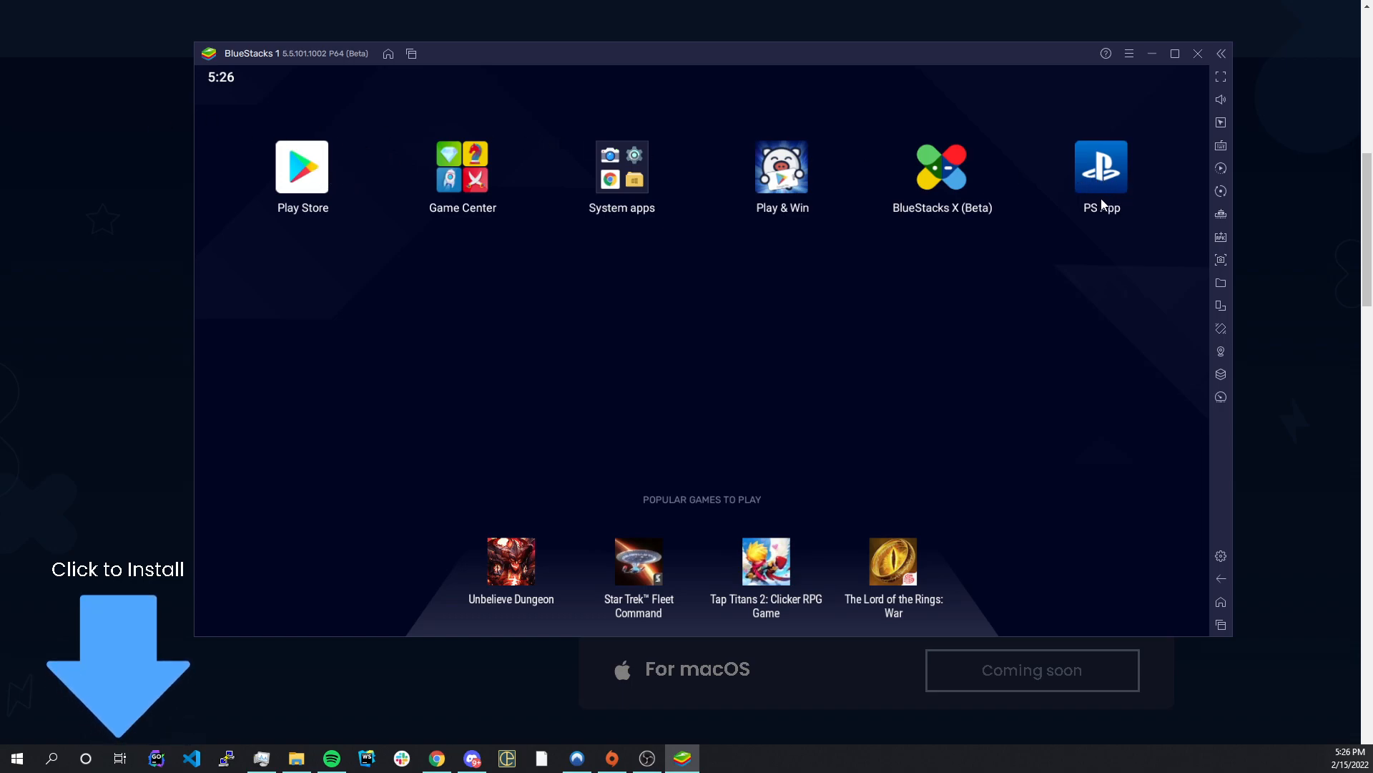
mouse_move(518, 276)
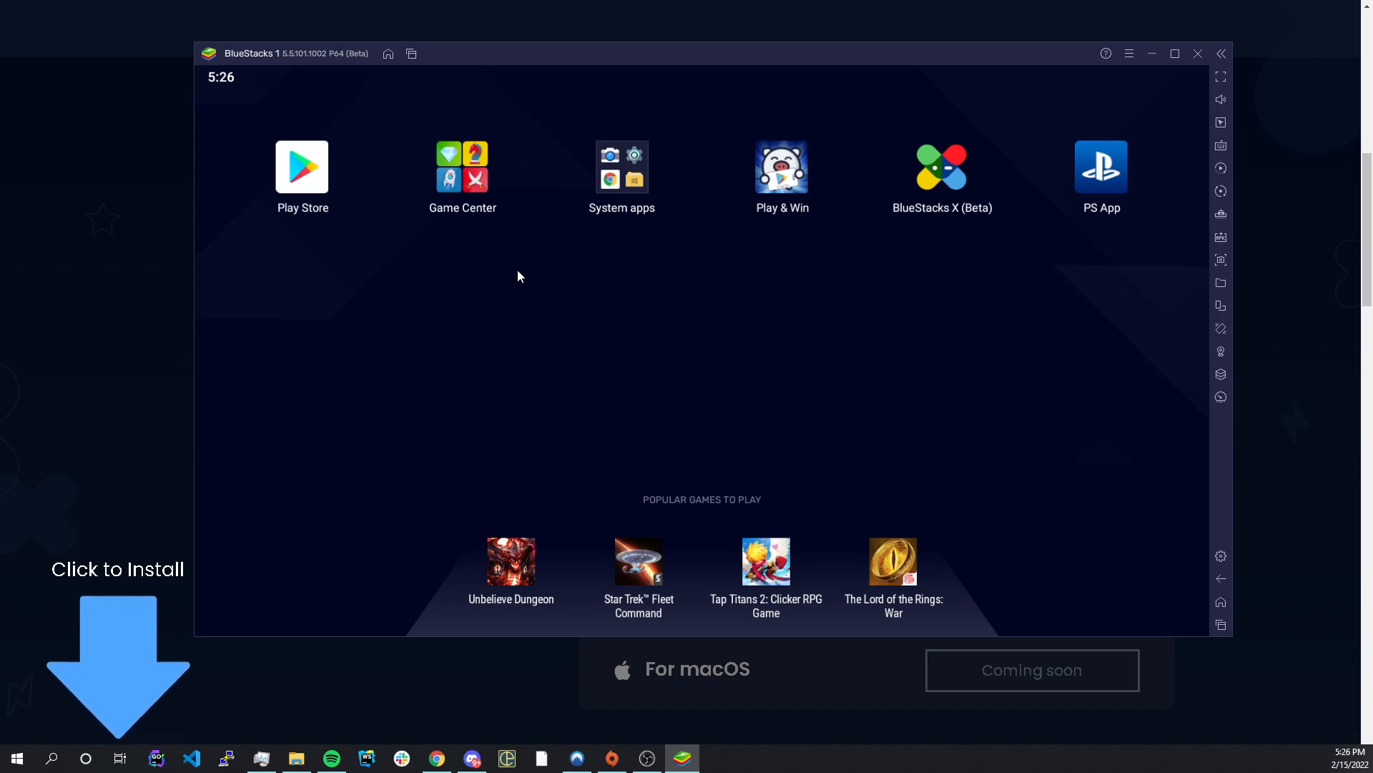
mouse_move(238, 192)
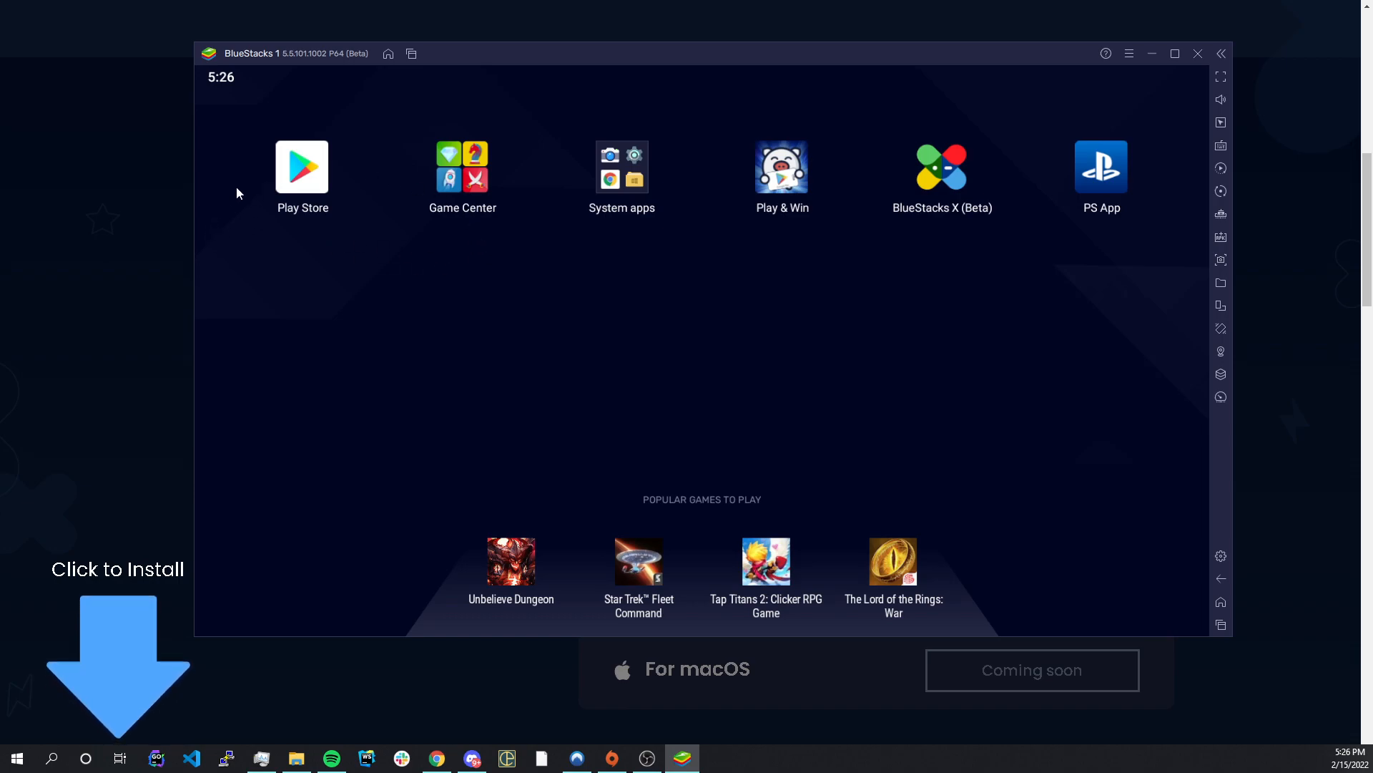
mouse_move(272, 171)
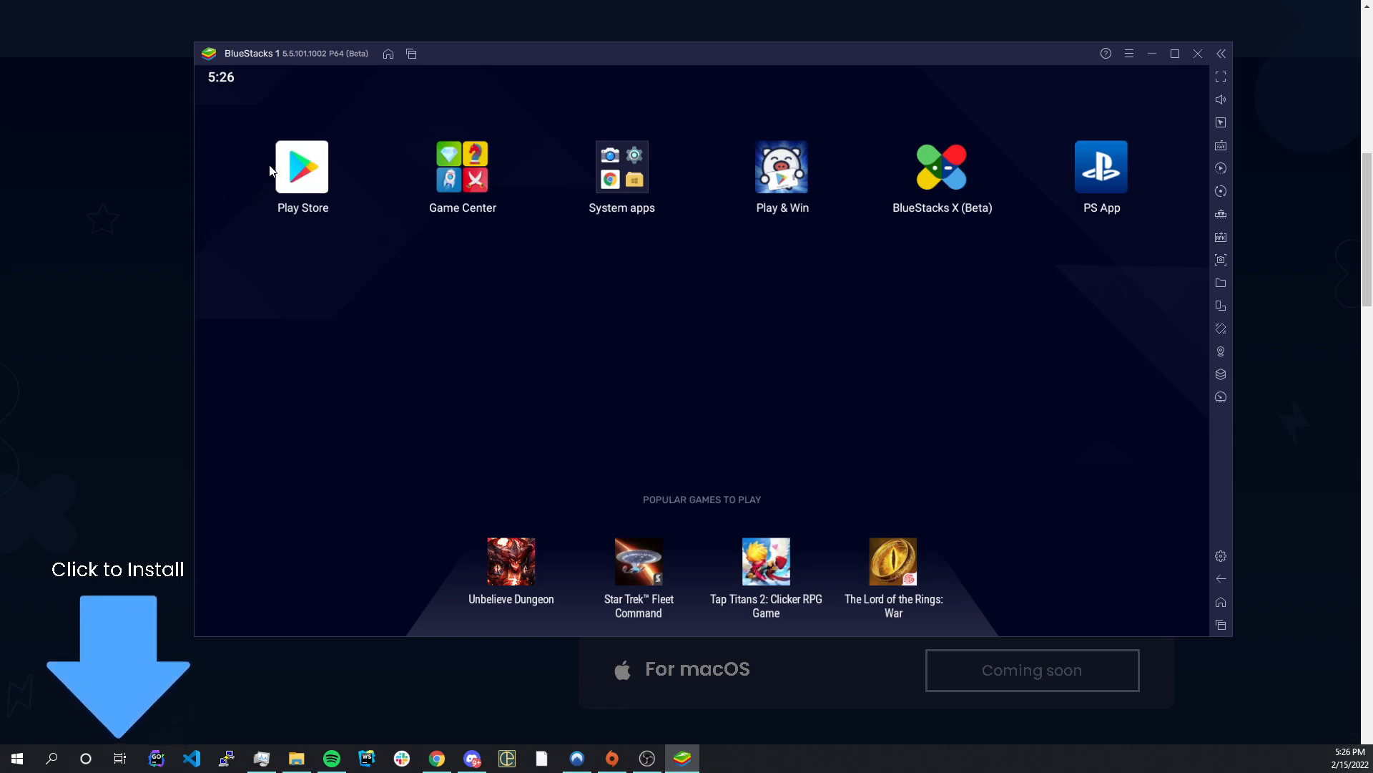
mouse_move(301, 191)
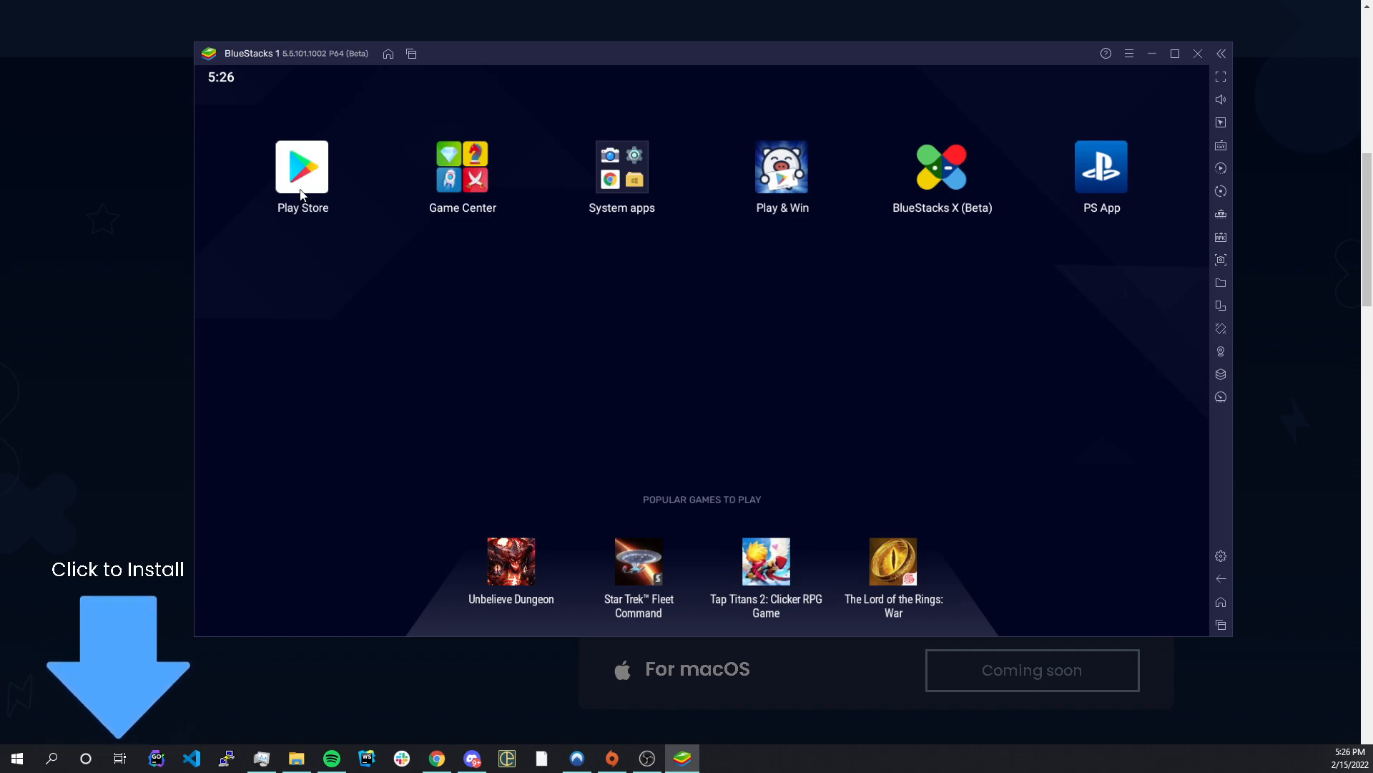
mouse_move(234, 146)
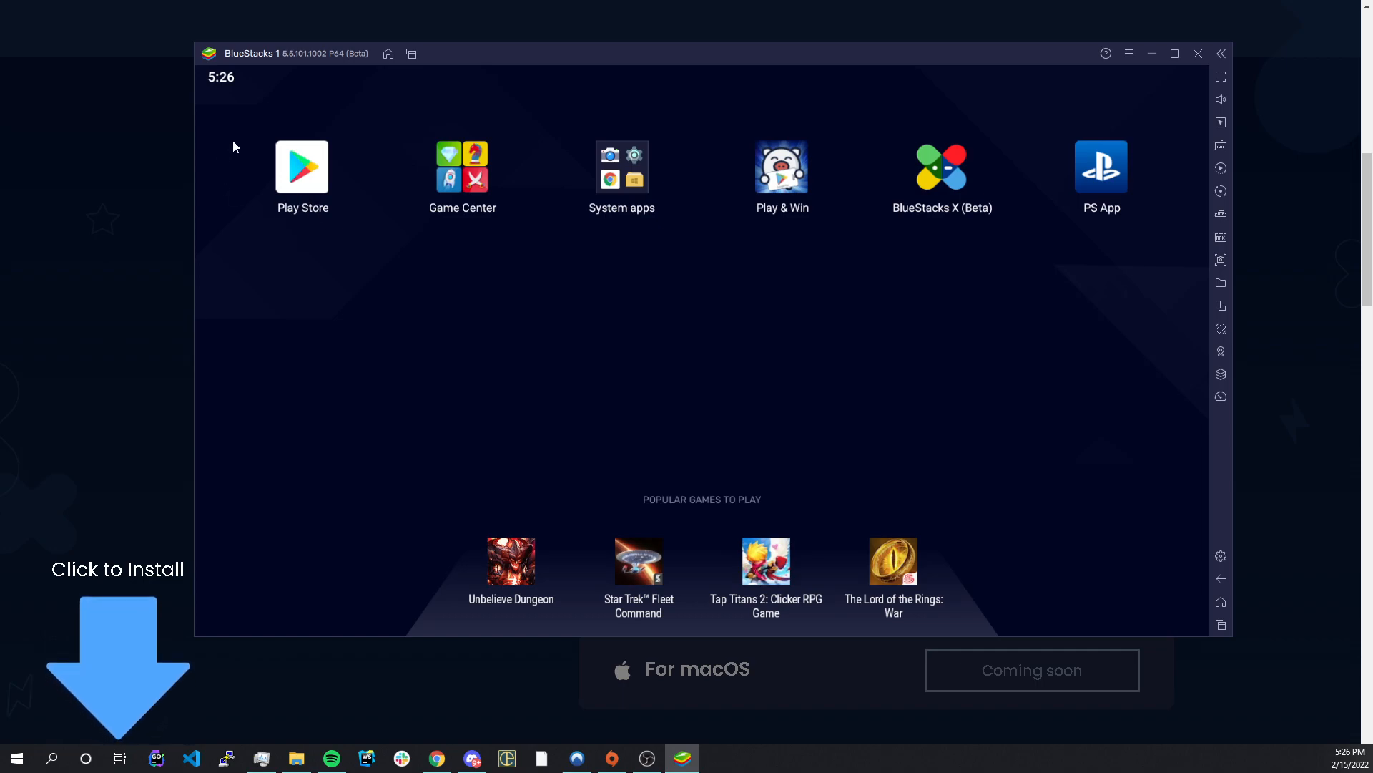
mouse_move(1144, 206)
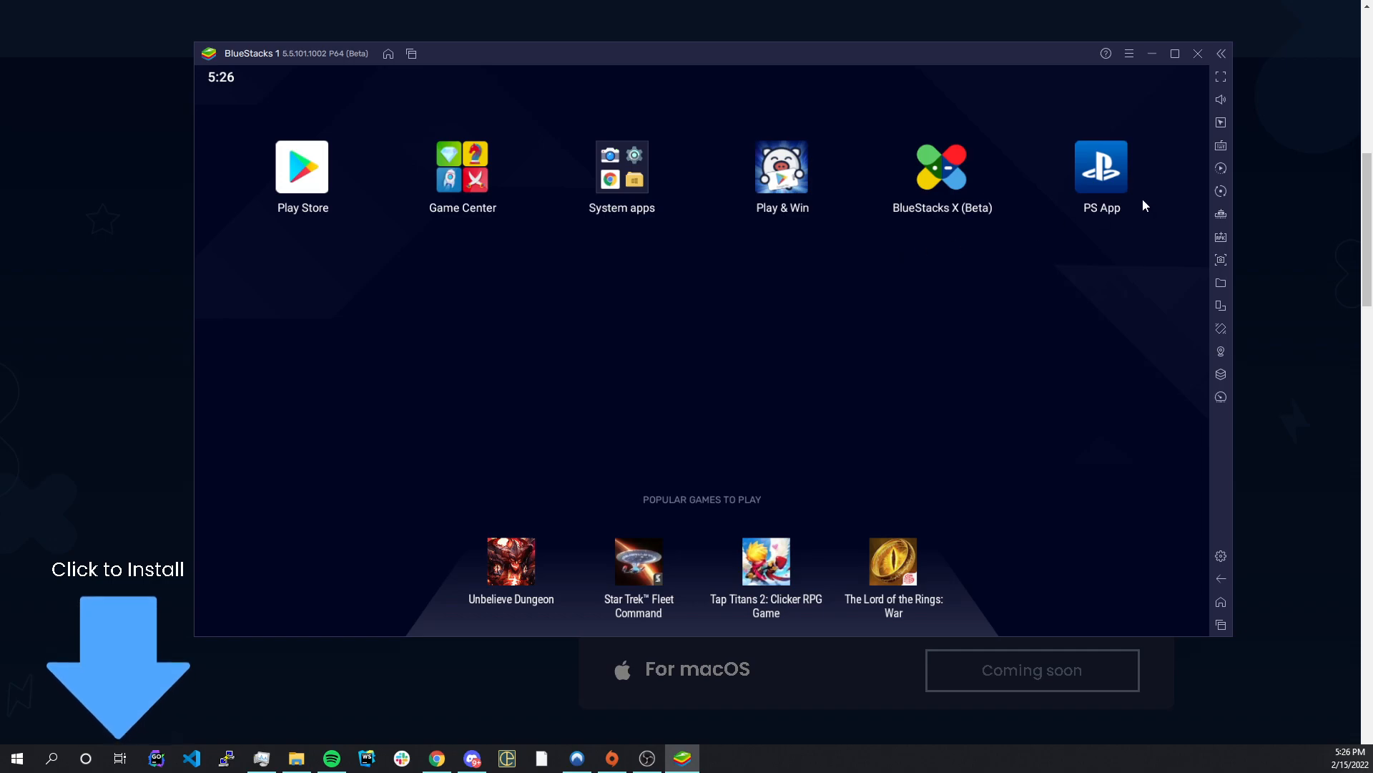
mouse_move(764, 191)
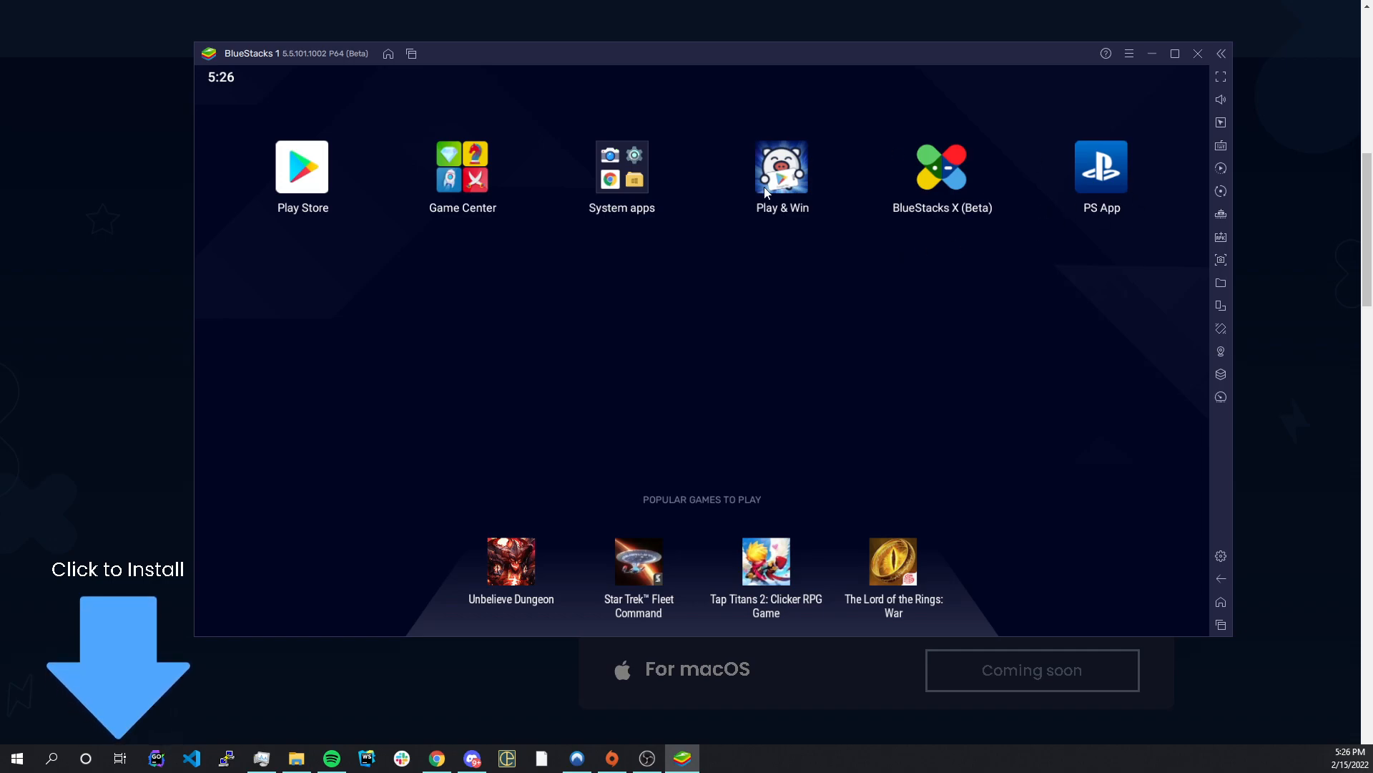
mouse_move(1044, 260)
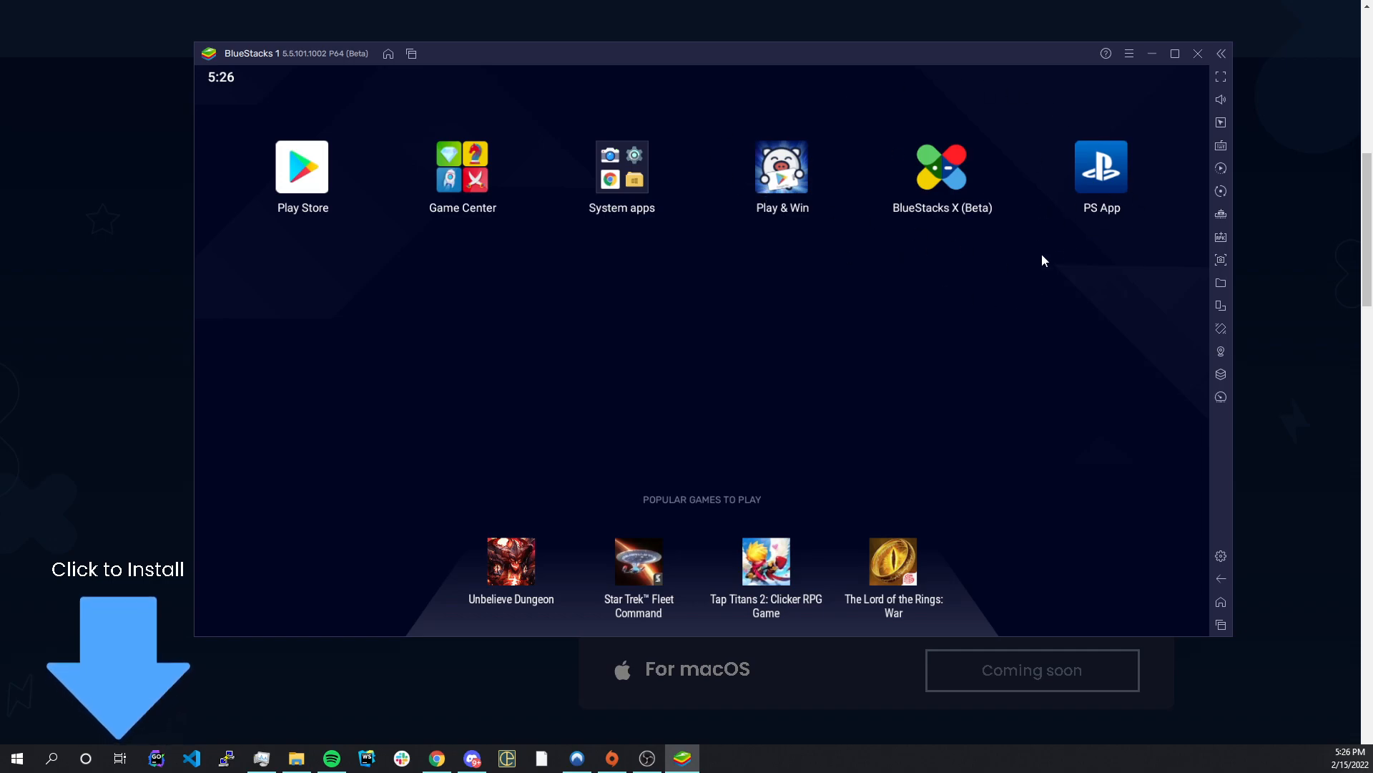
mouse_move(1209, 245)
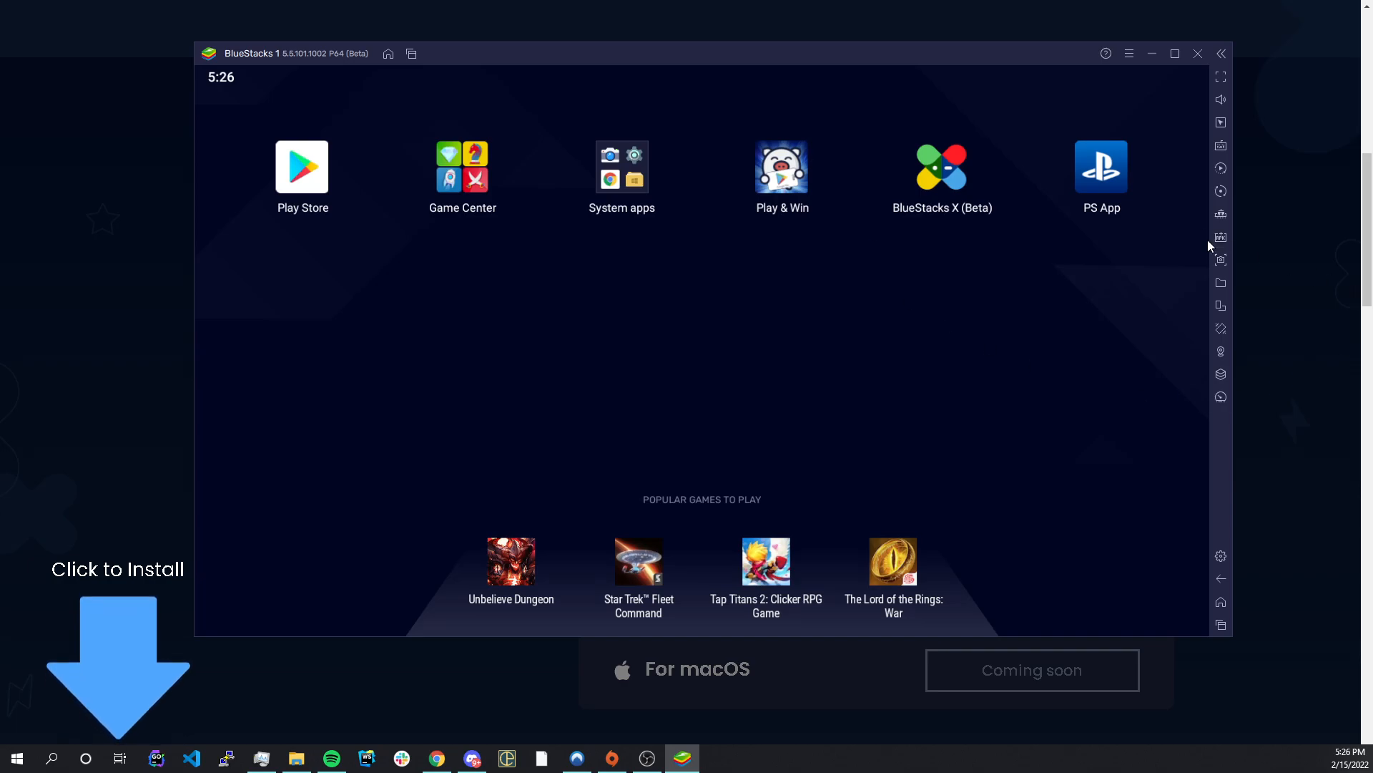
mouse_move(1110, 186)
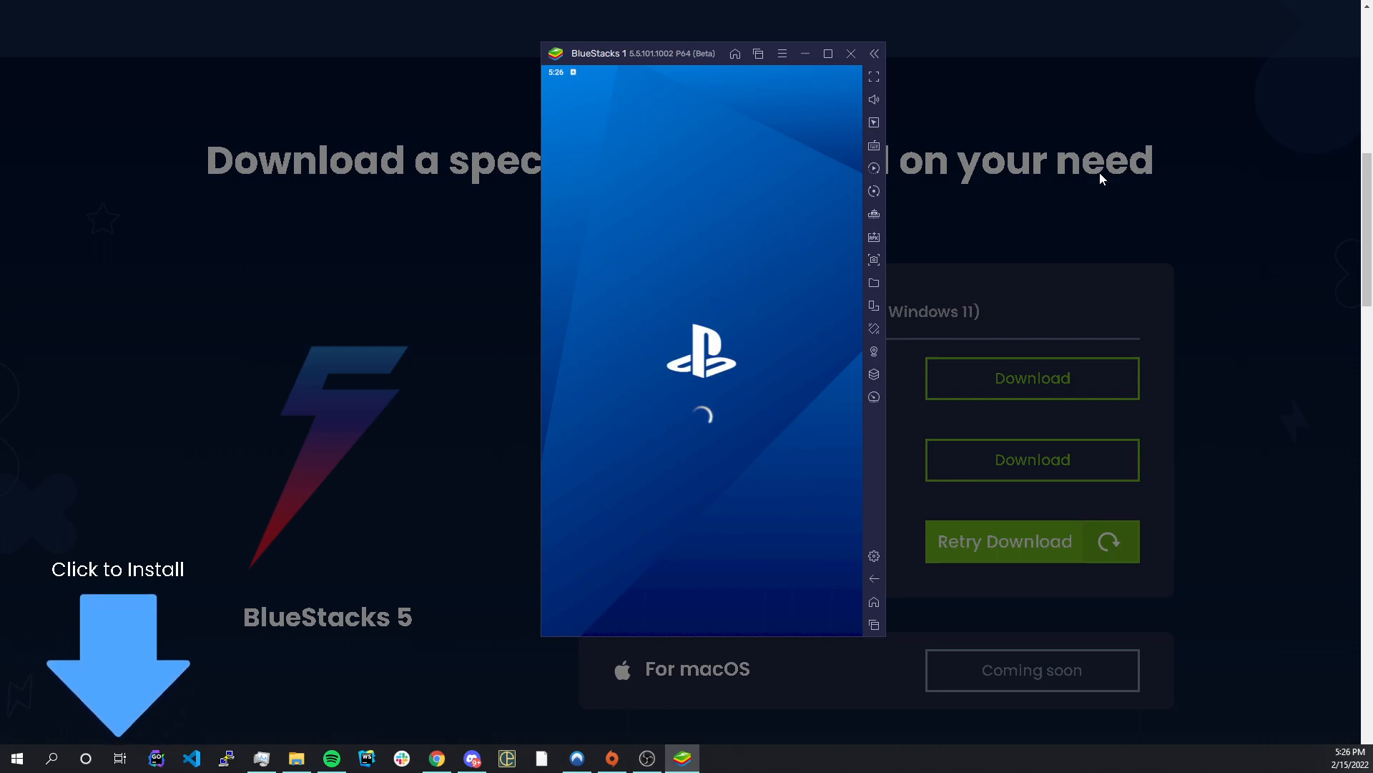
mouse_move(798, 245)
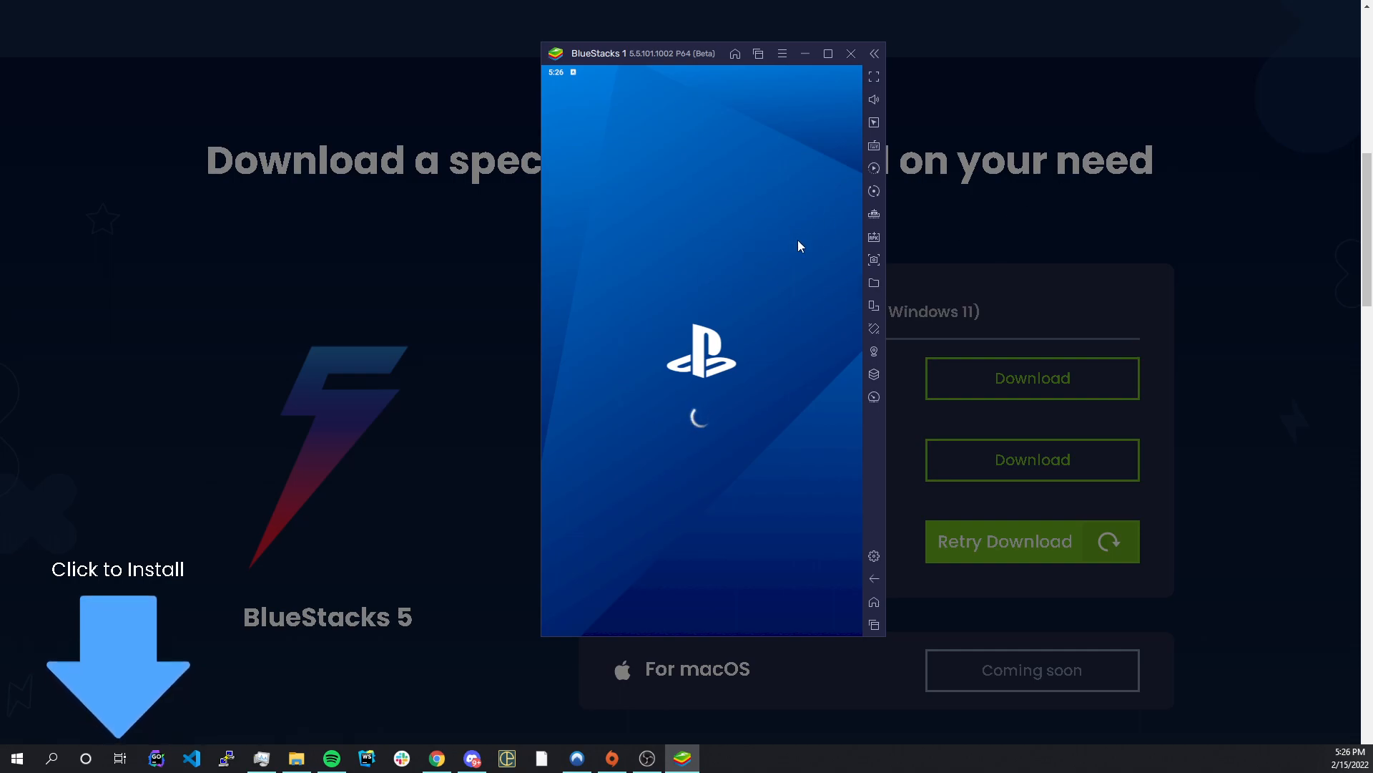
mouse_move(742, 310)
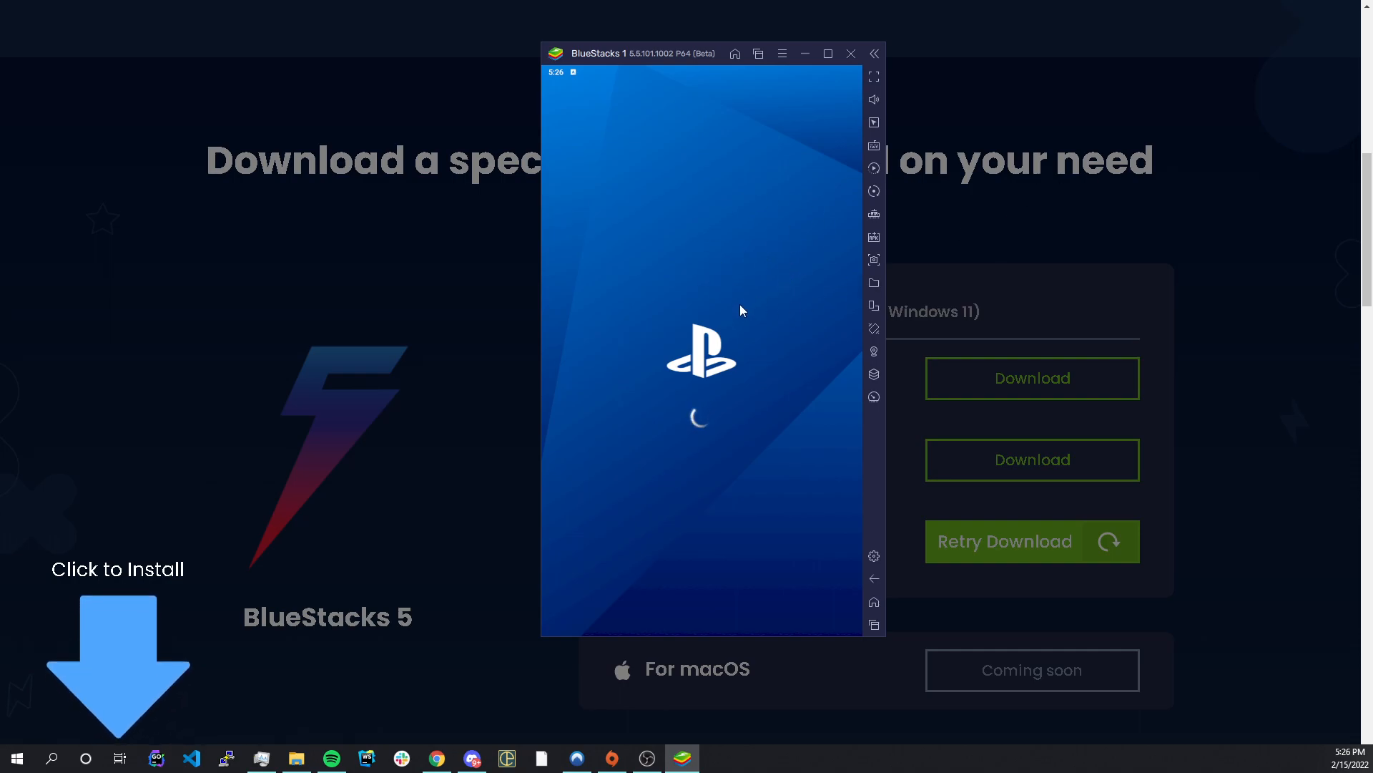
mouse_move(765, 347)
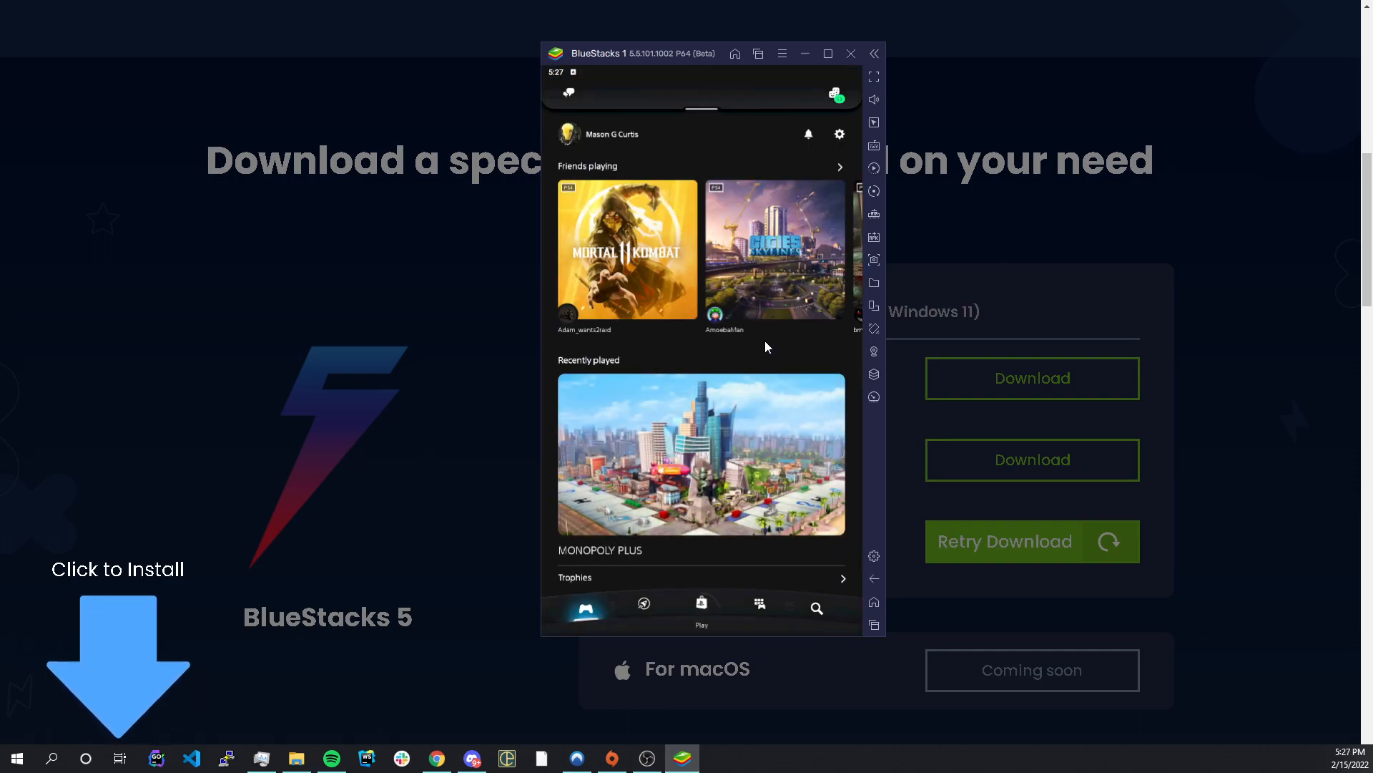
mouse_move(744, 334)
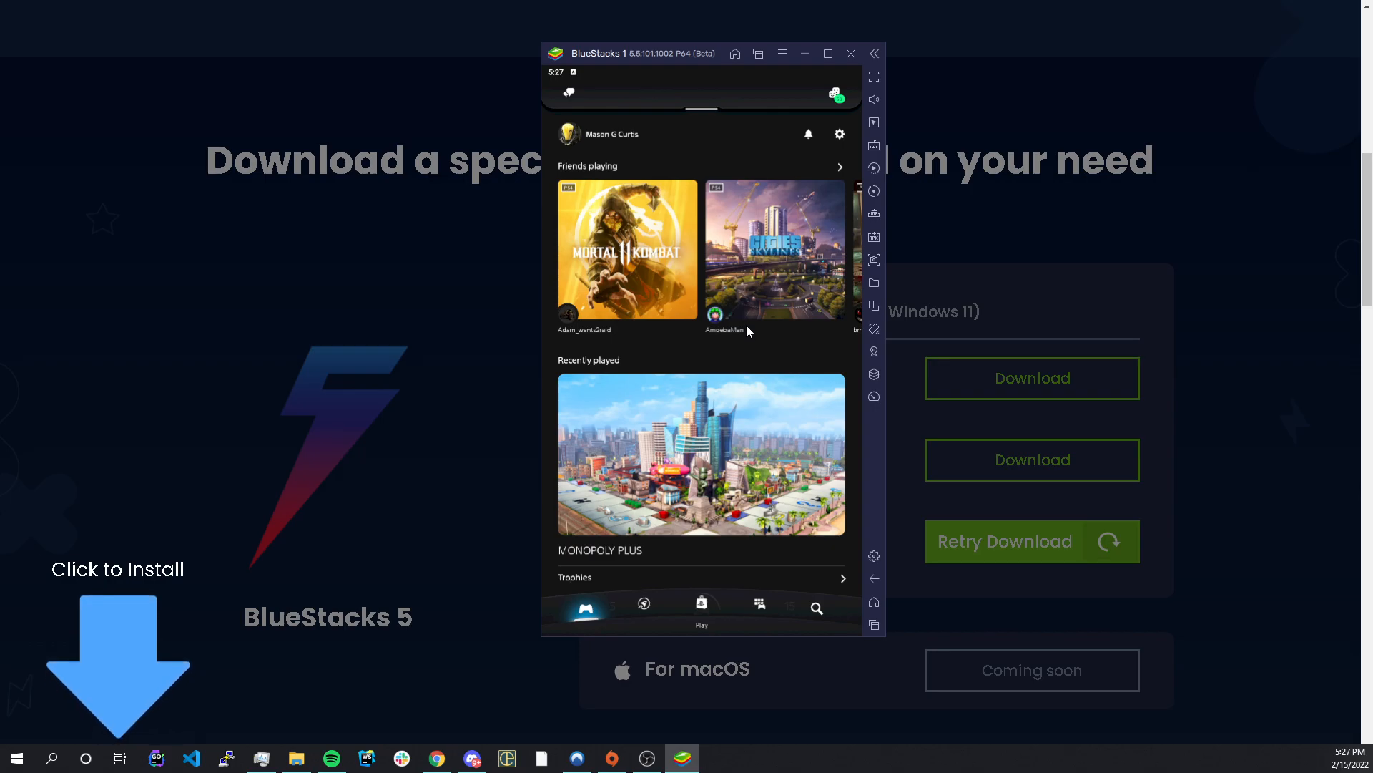
mouse_move(847, 570)
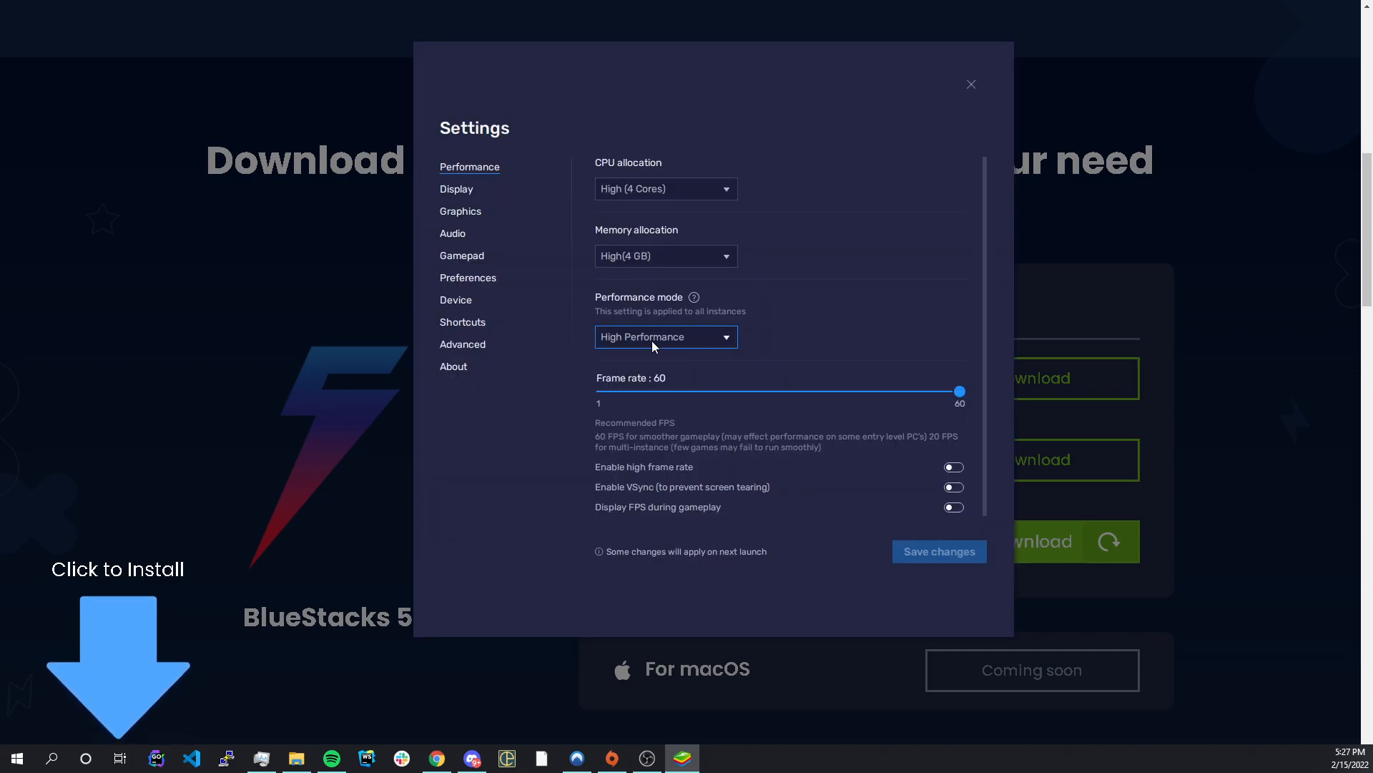
mouse_move(462, 235)
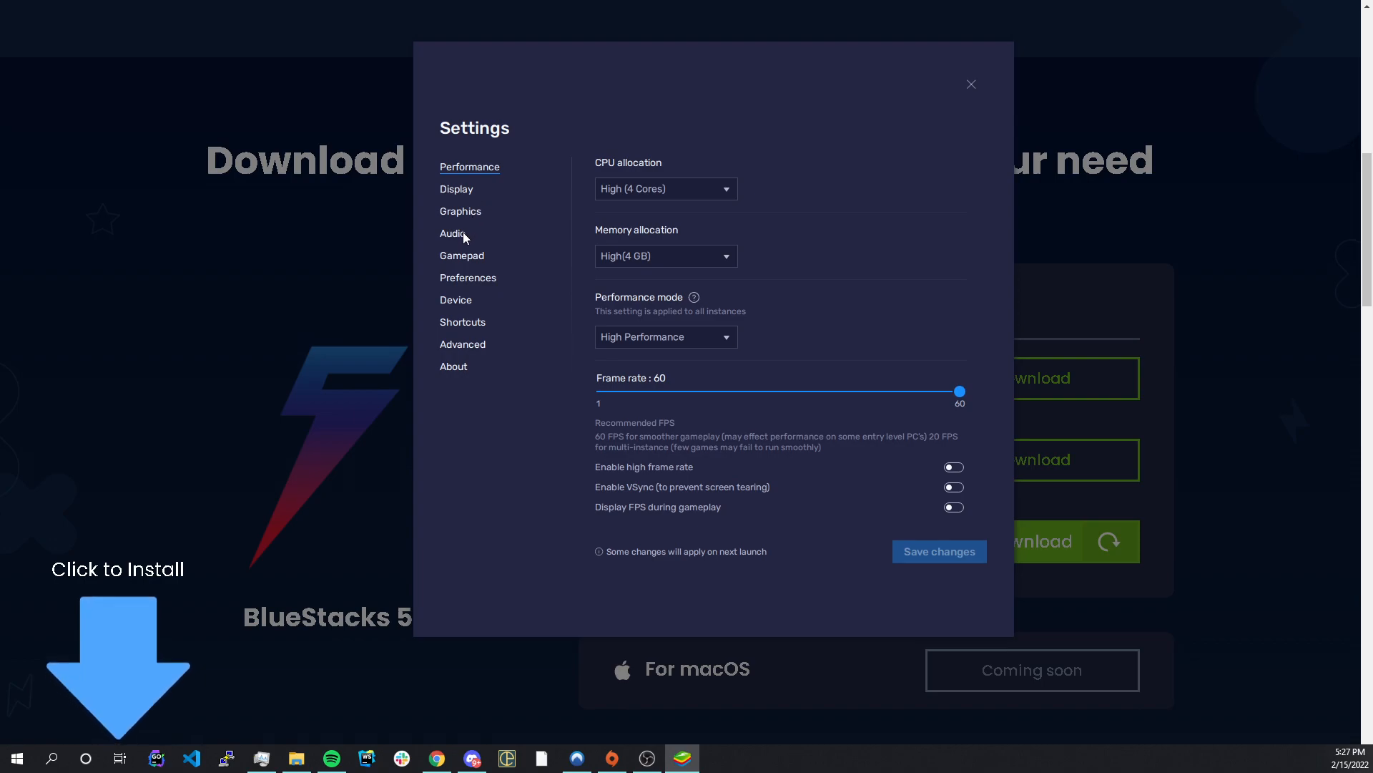
- Show the Audio page of BlueStacks Settings with speaker and microphone devices
click(452, 233)
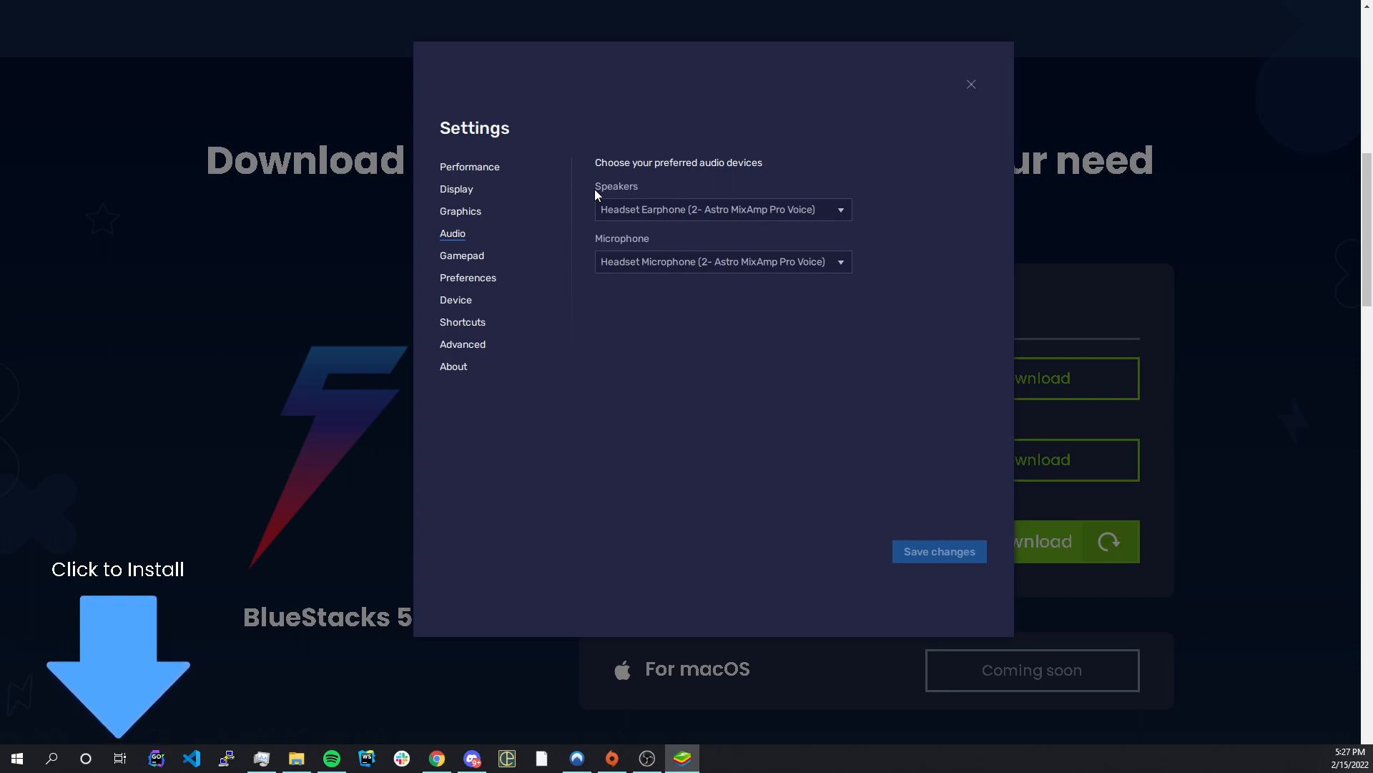
mouse_move(473, 168)
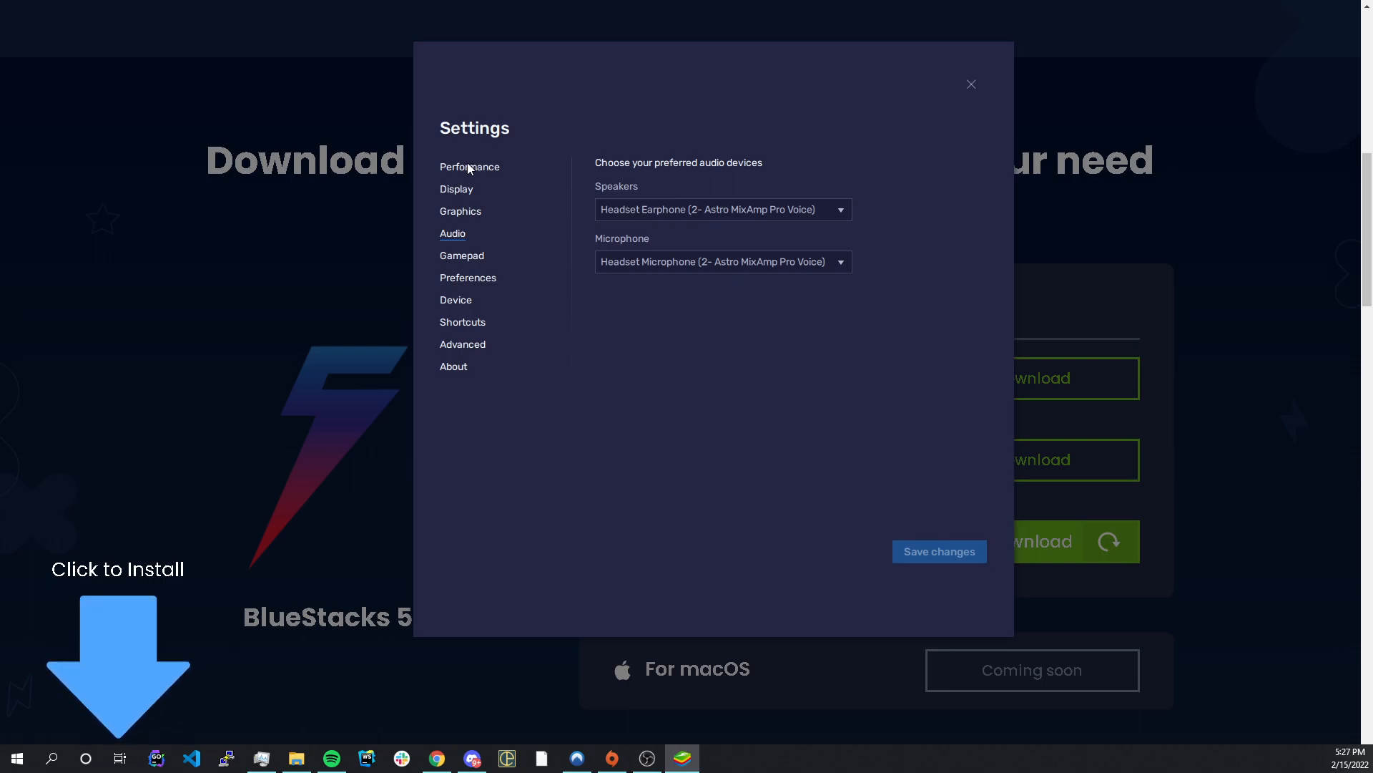
click(839, 208)
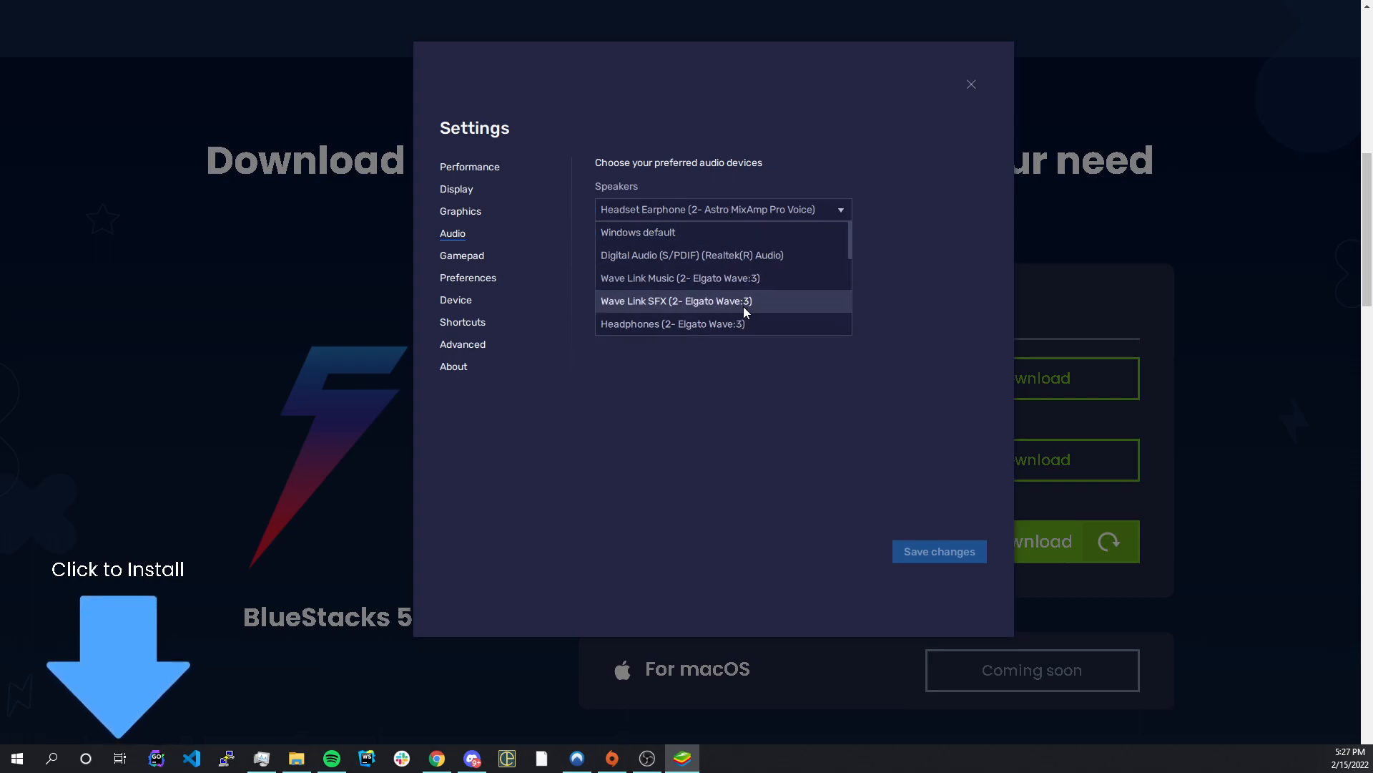
click(721, 208)
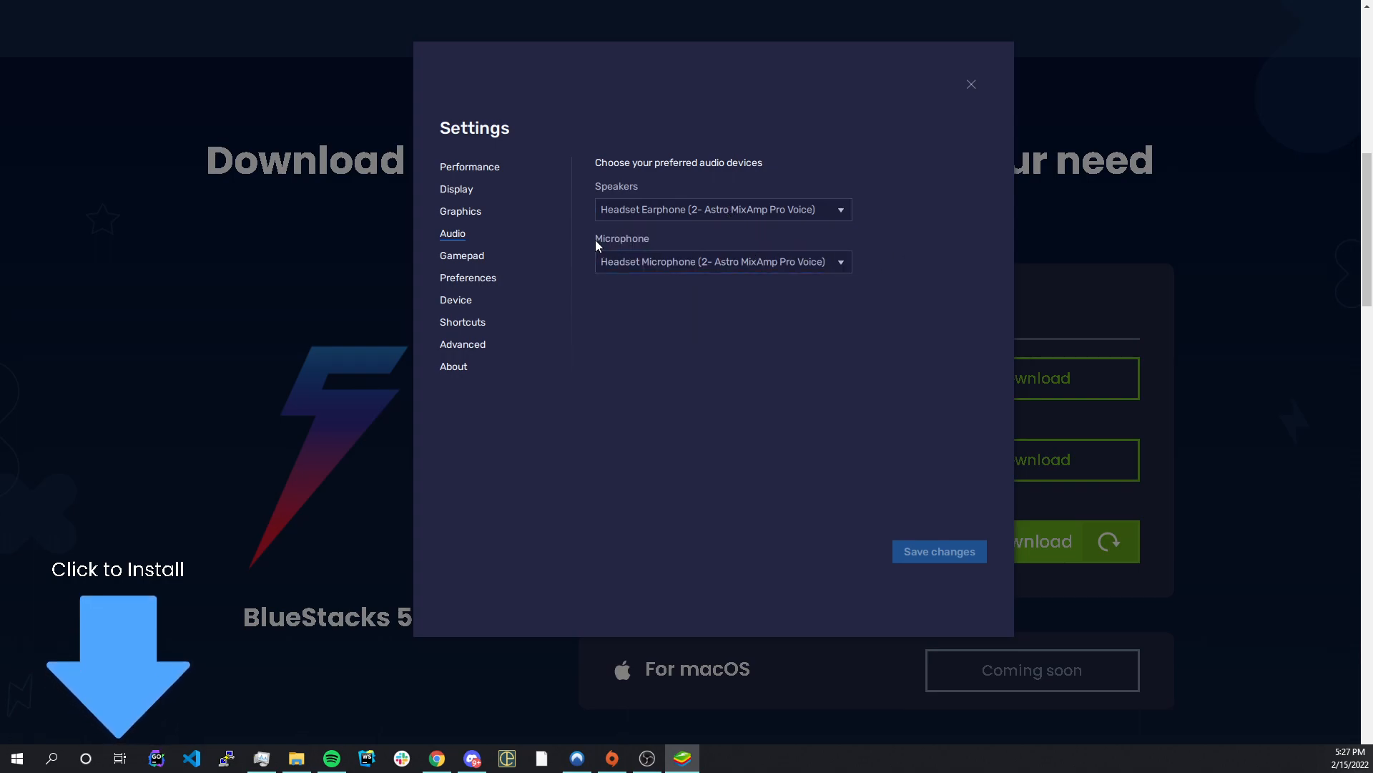
mouse_move(718, 262)
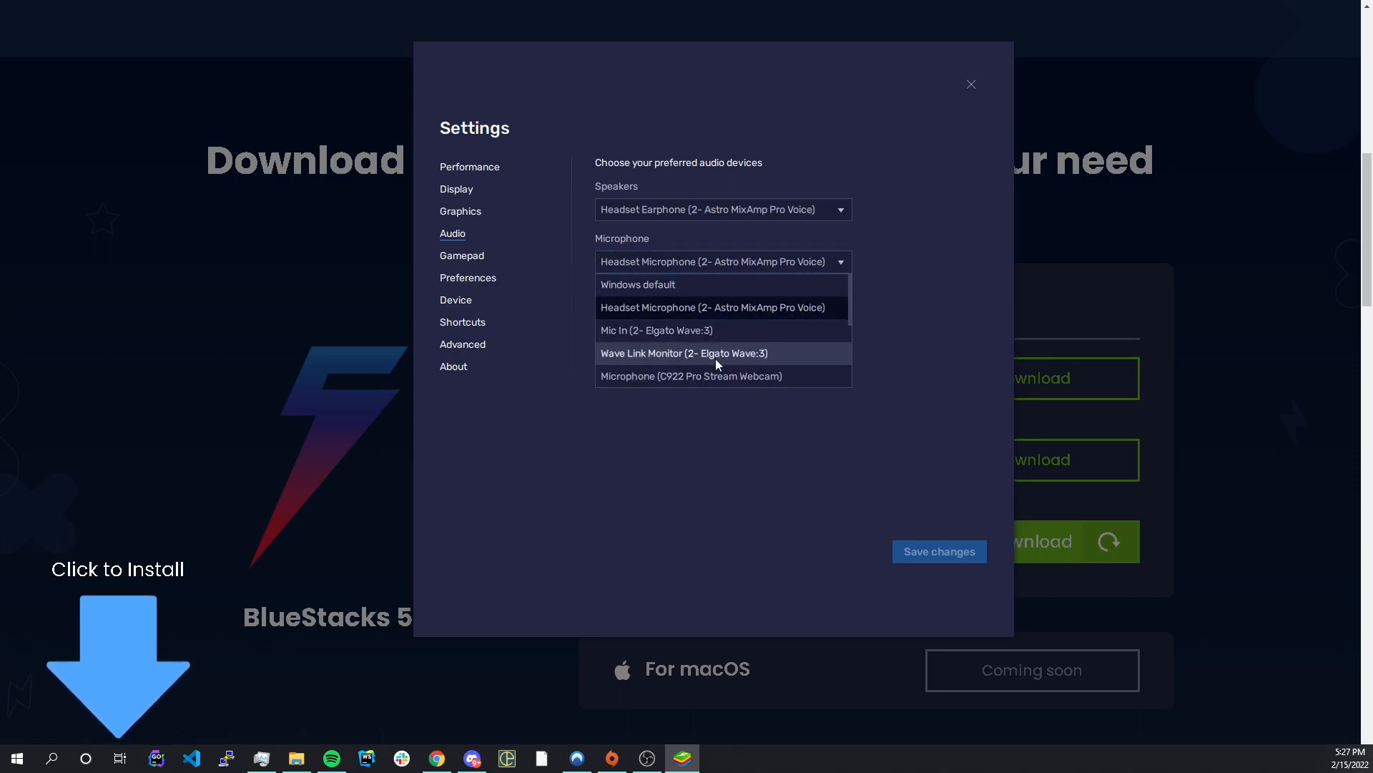
mouse_move(587, 278)
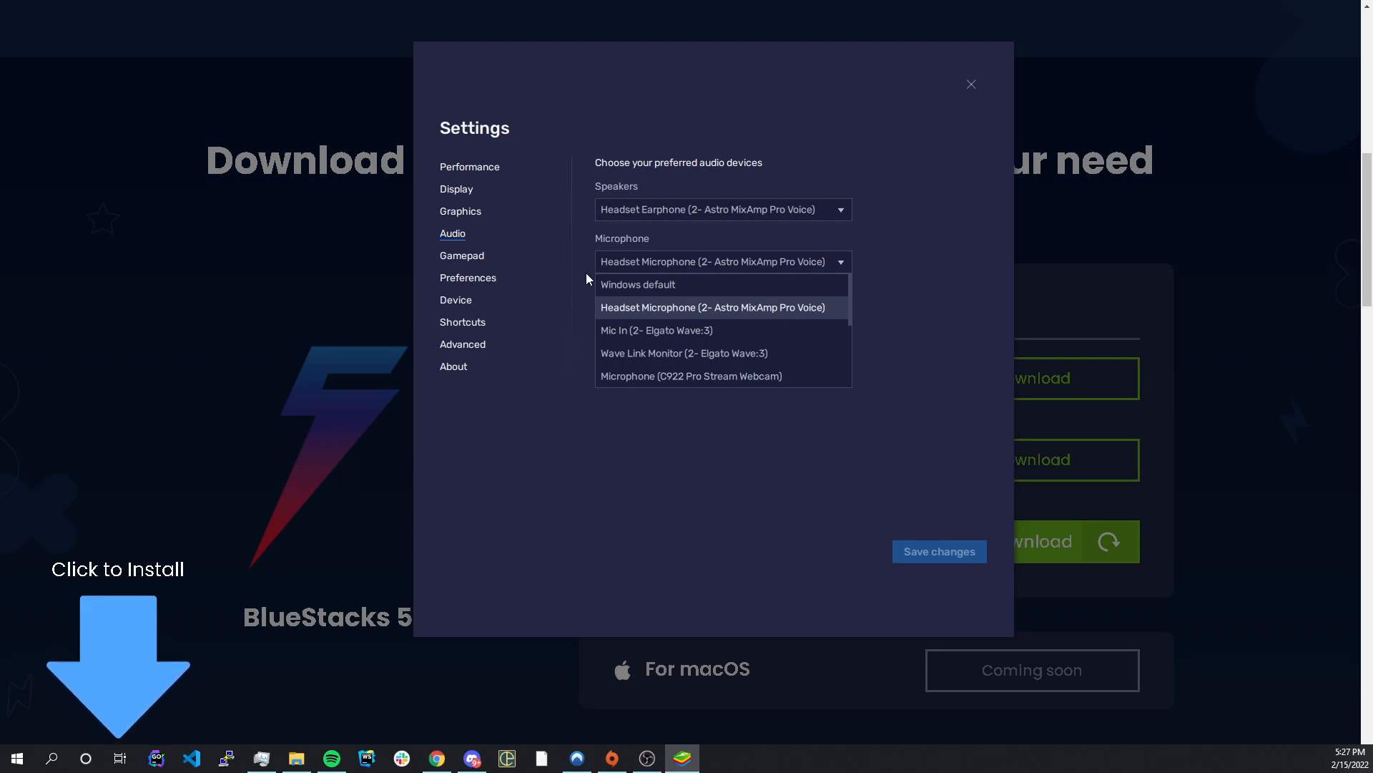
click(711, 307)
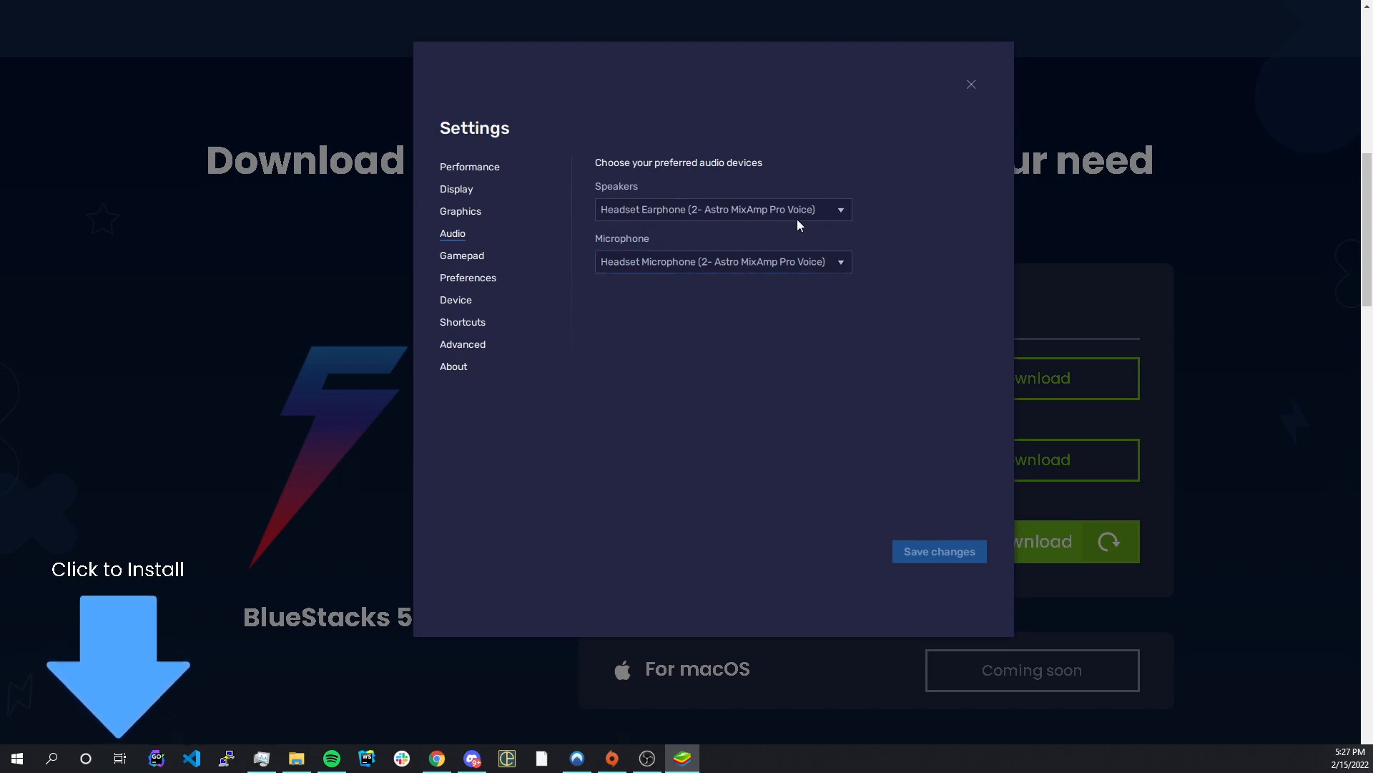
mouse_move(603, 198)
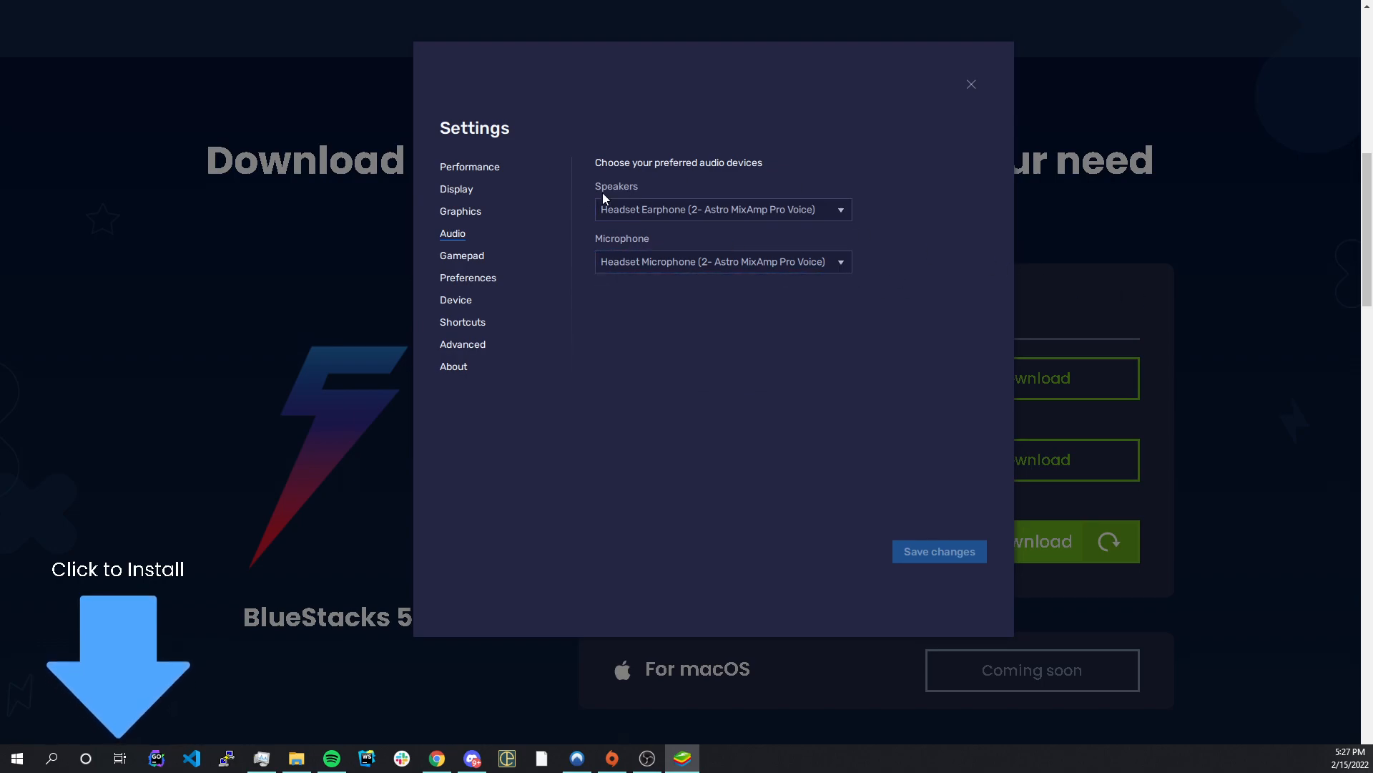
mouse_move(428, 290)
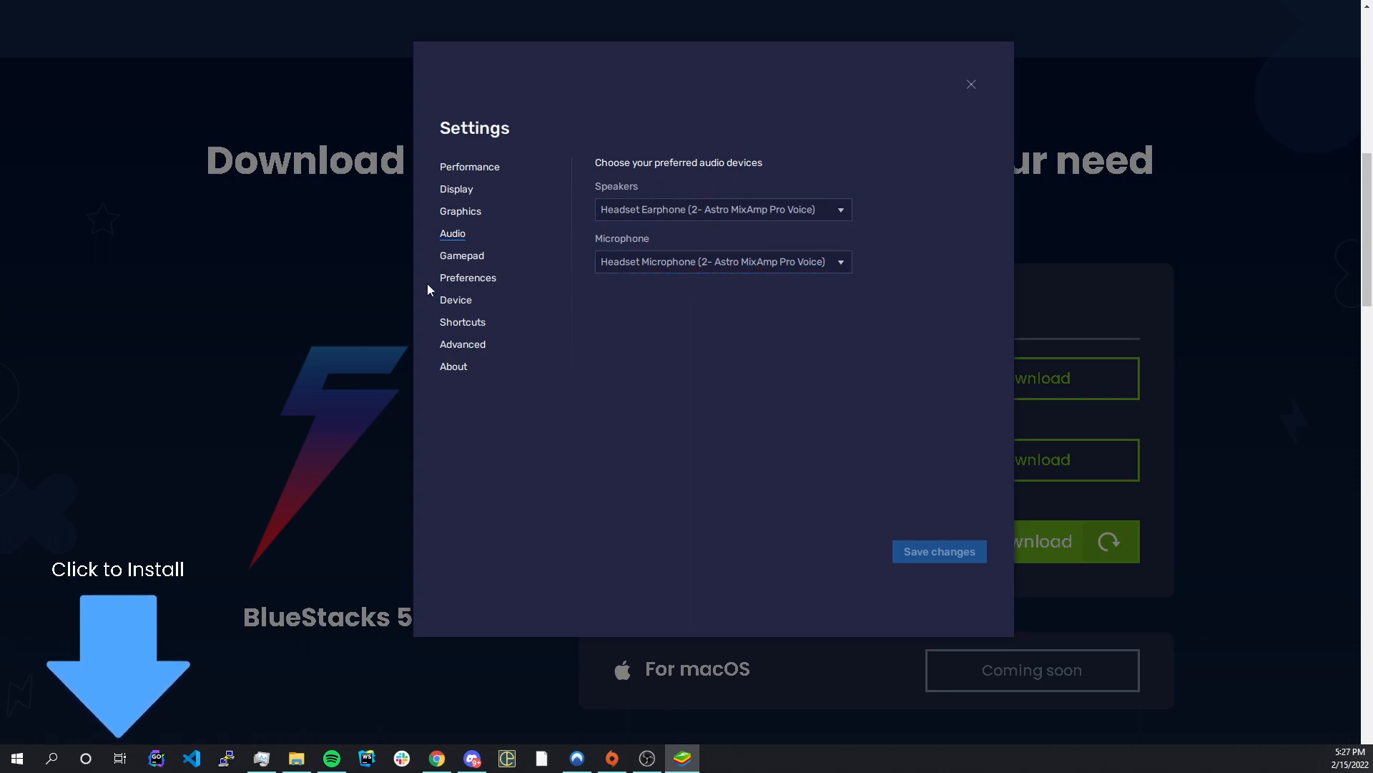
mouse_move(950, 99)
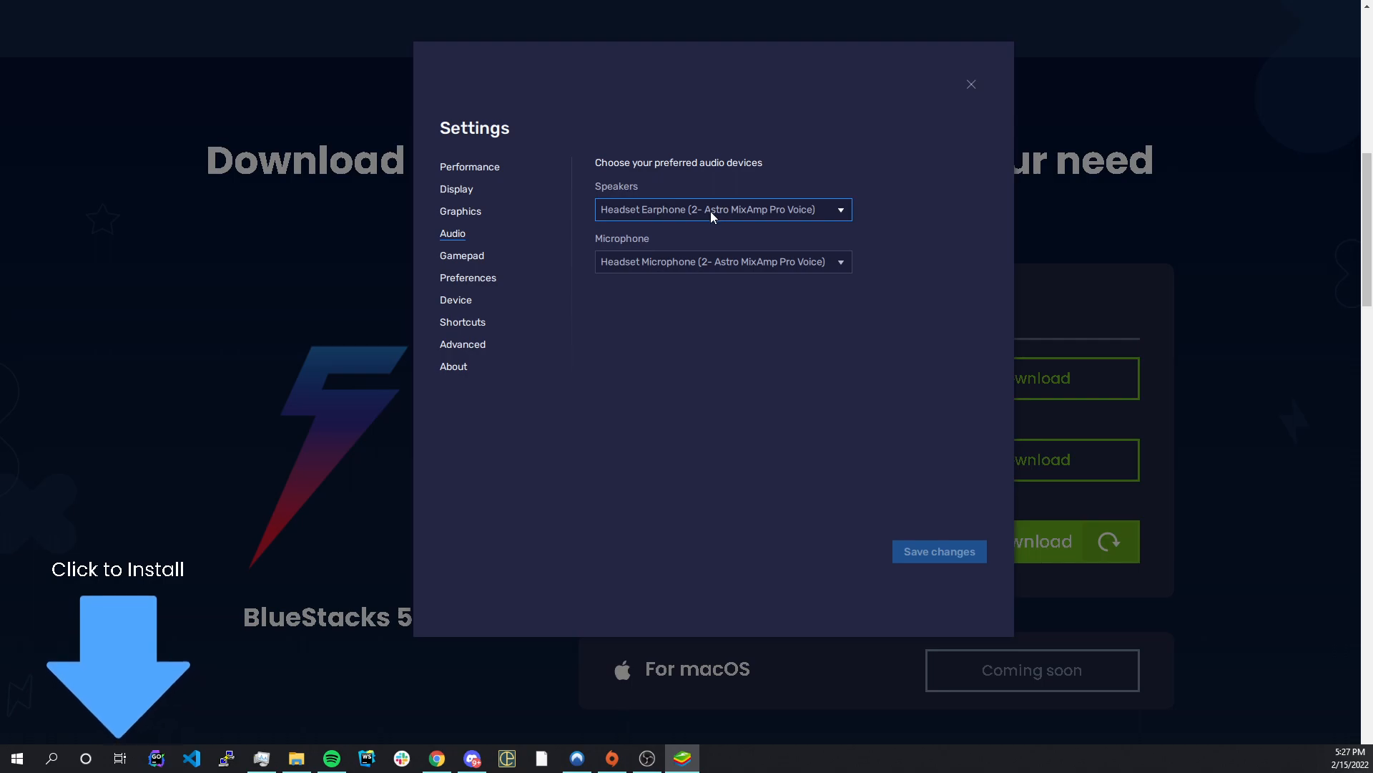
mouse_move(942, 142)
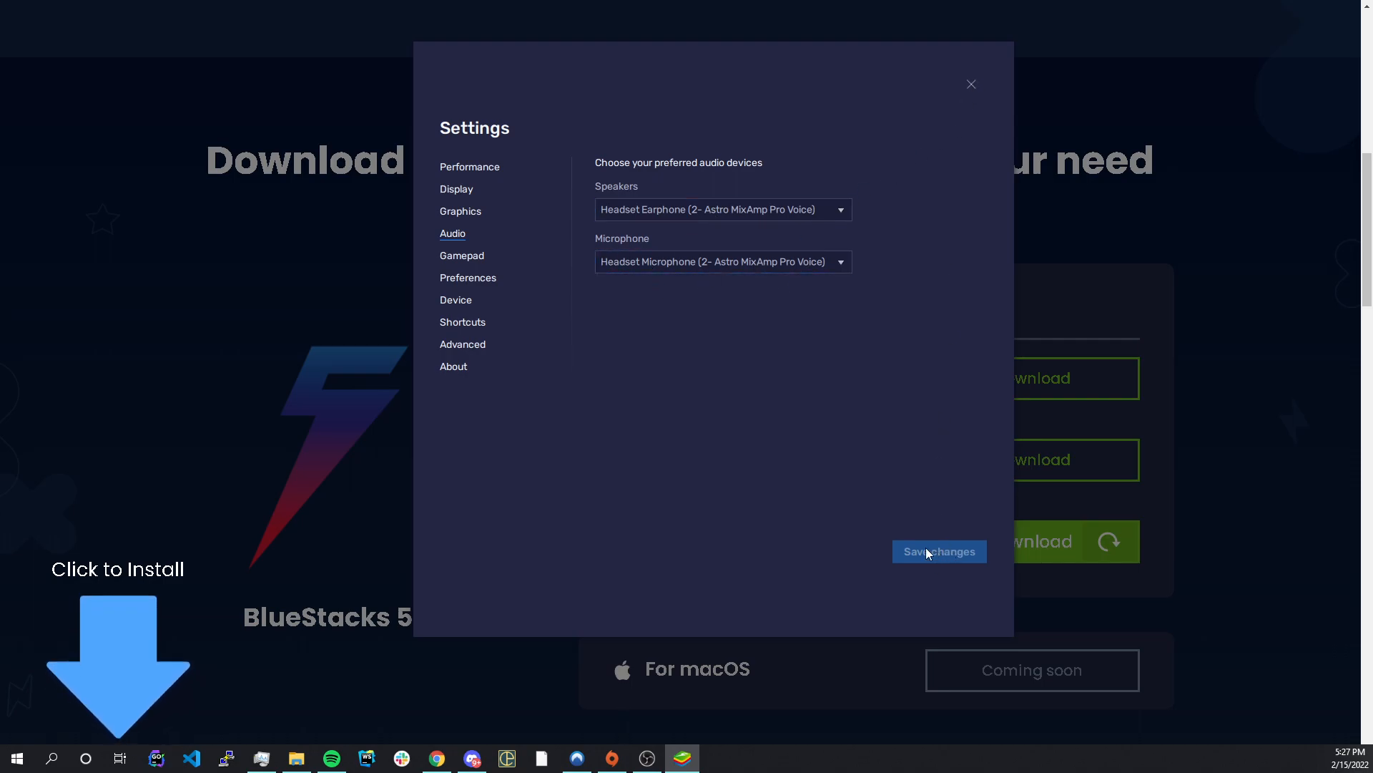
- Save the unchanged speaker and microphone choices, closing Settings back to the PS App feed
click(938, 551)
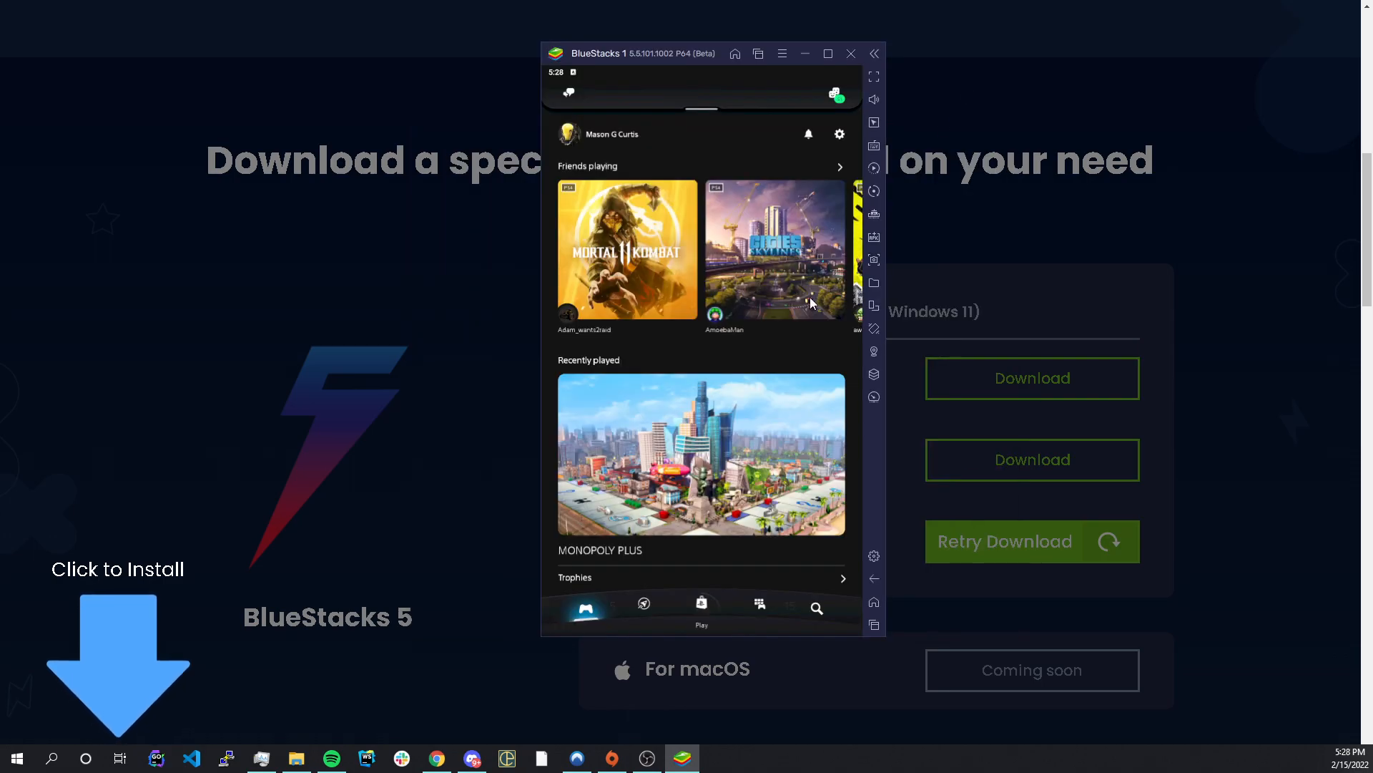
mouse_move(585, 118)
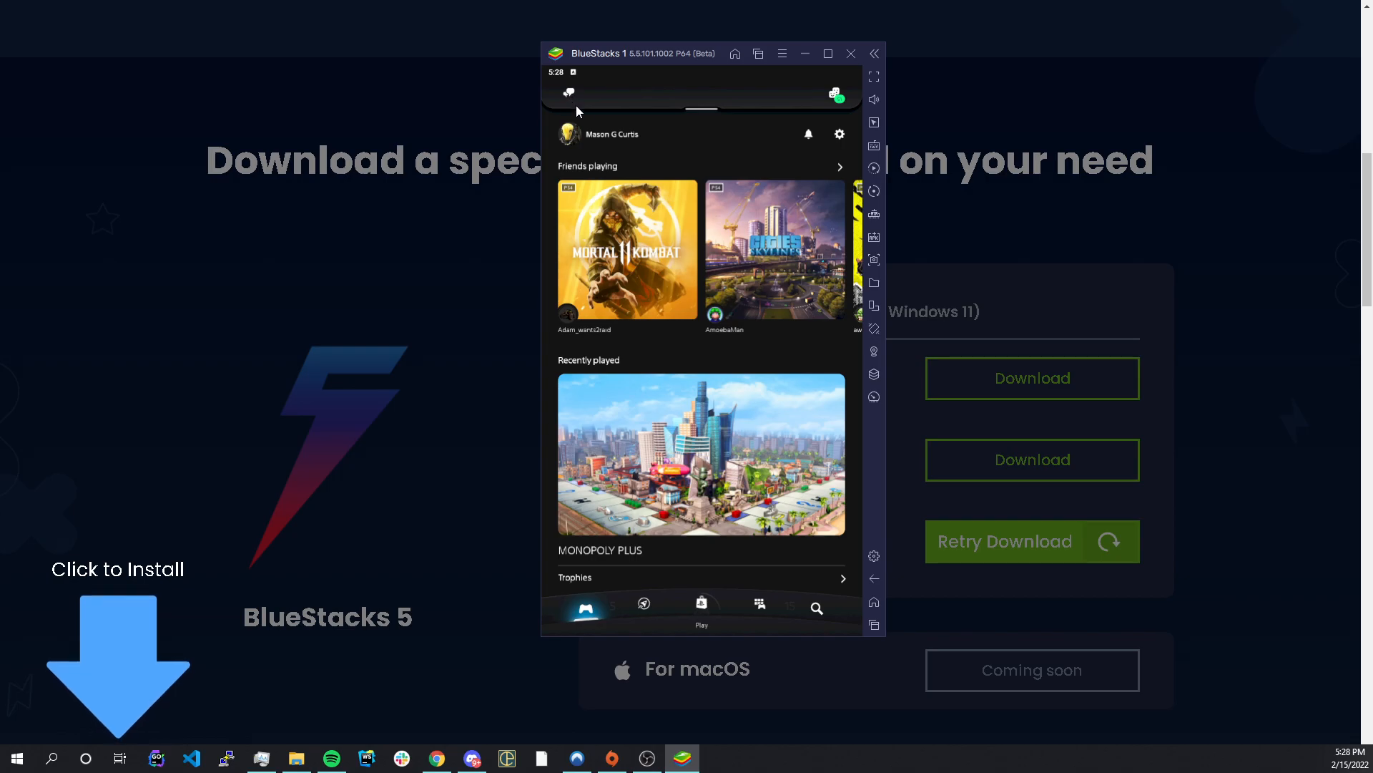
mouse_move(587, 131)
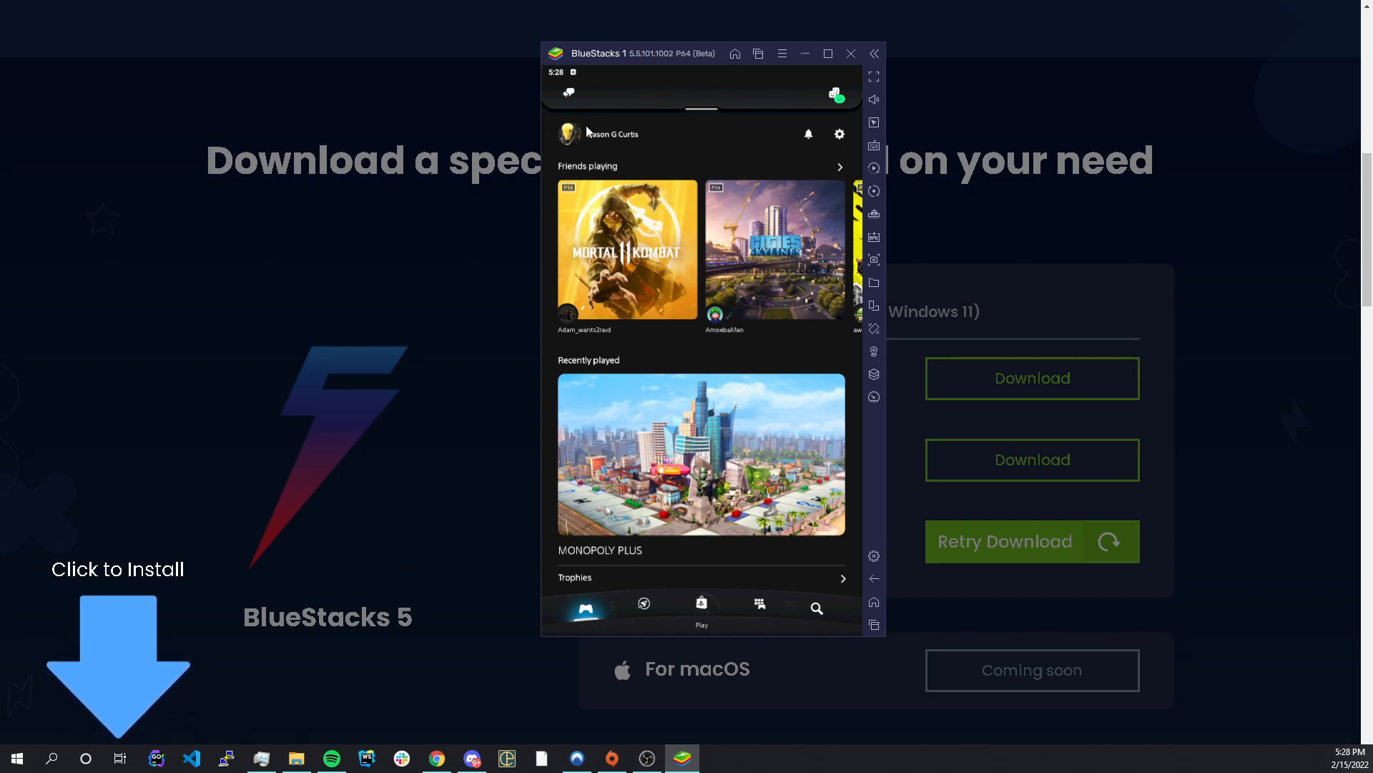